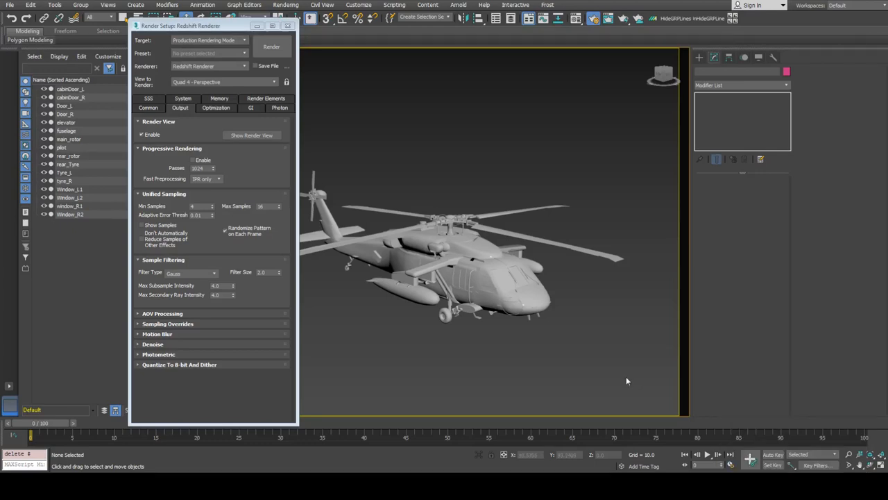
pyautogui.moveTo(630, 306)
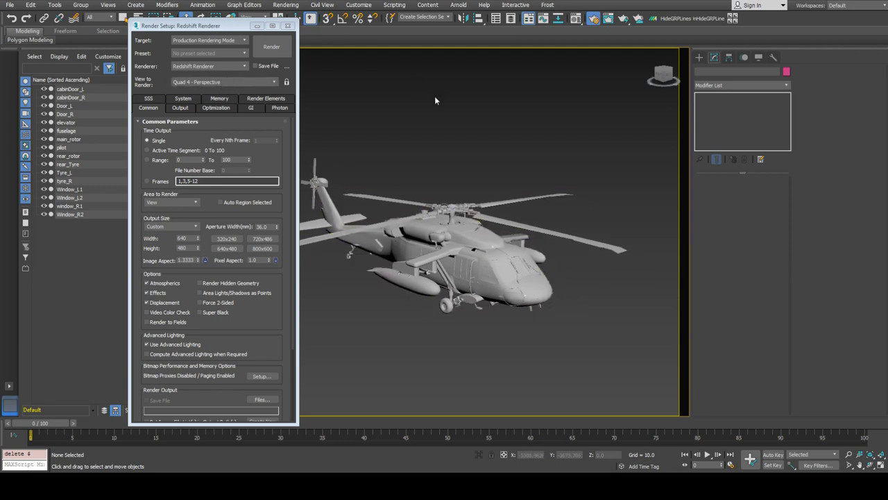
# Switch the Create > Lights category to Redshift light types
pyautogui.click(479, 257)
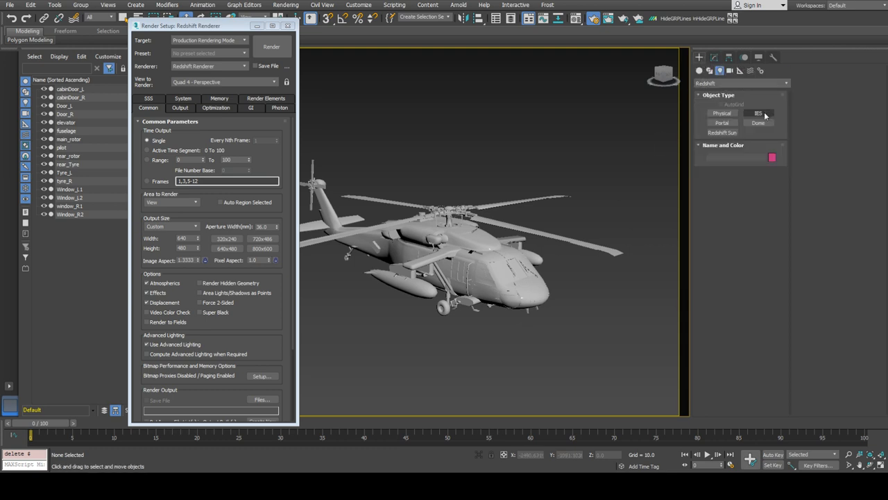
# Add a Redshift Dome light (RsDomeLight001) to the helicopter scene and render a preview
pyautogui.click(758, 122)
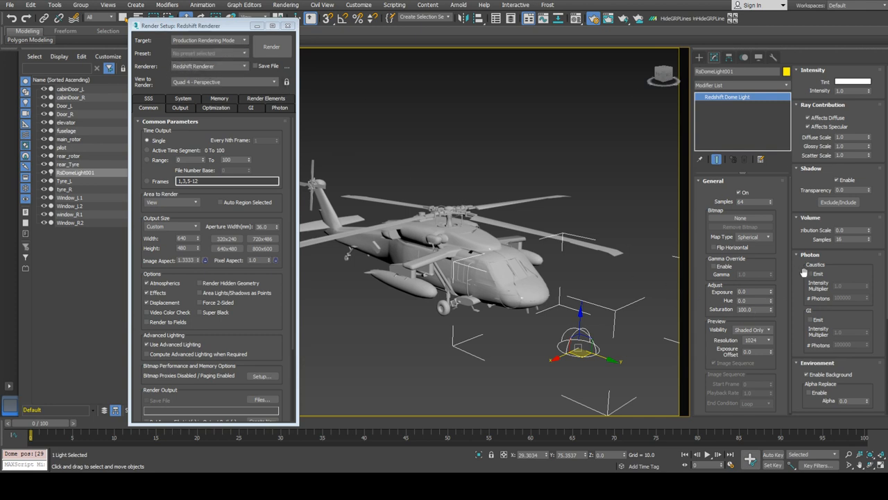
pyautogui.scroll(-3)
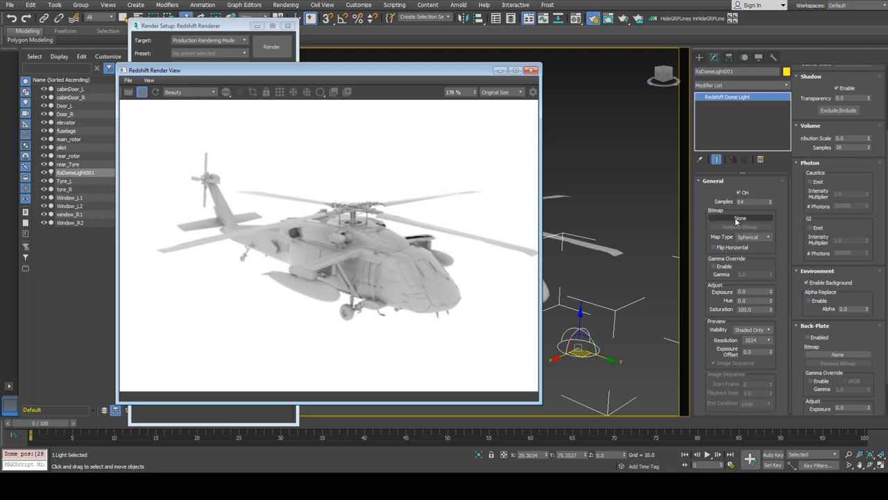
pyautogui.moveTo(721, 221)
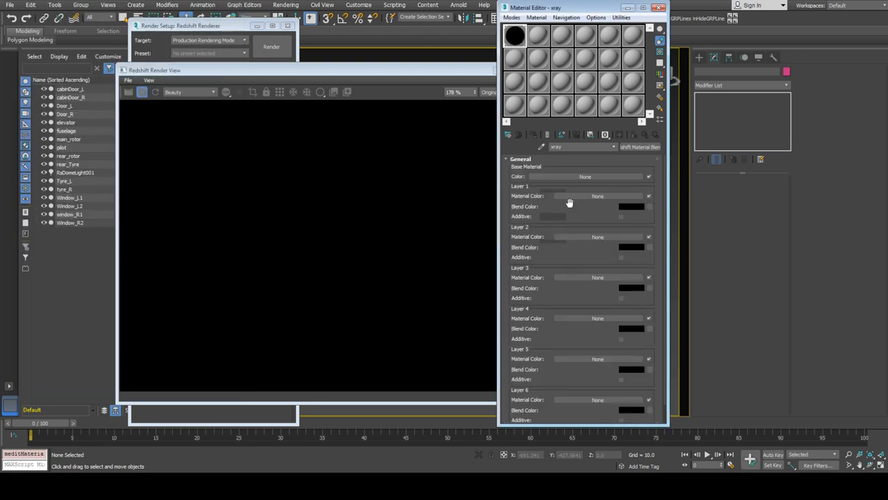
pyautogui.moveTo(590, 217)
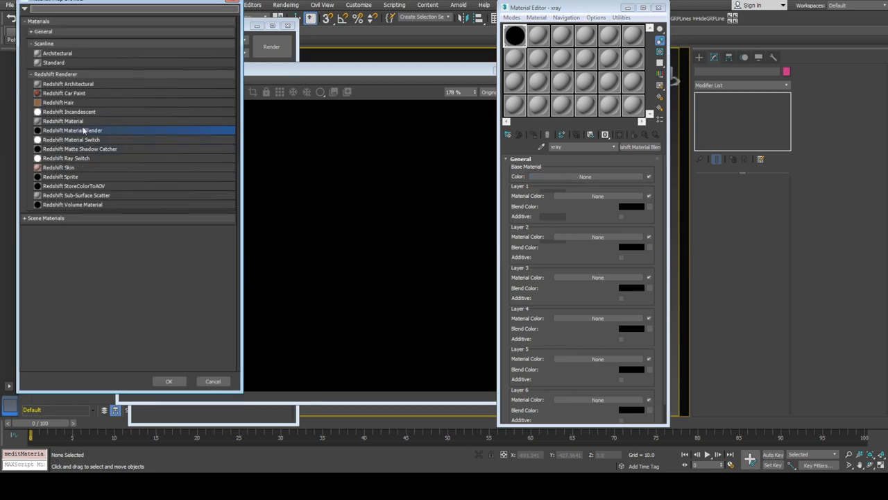
pyautogui.moveTo(86, 116)
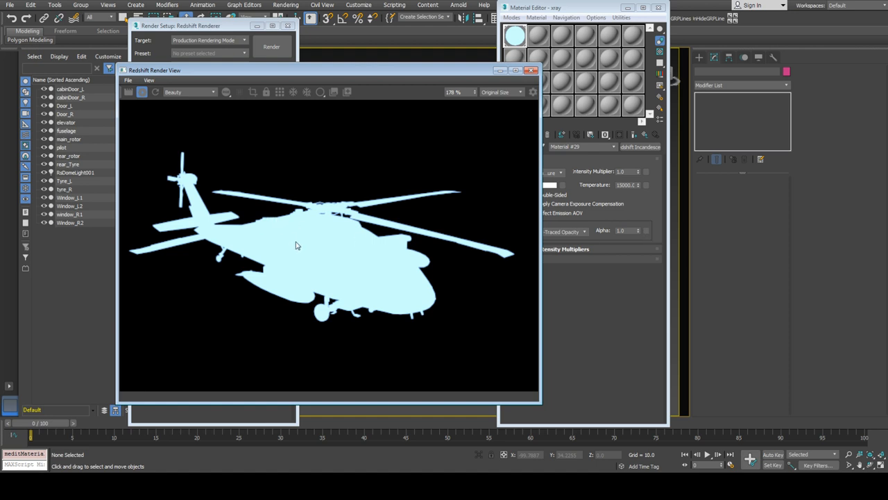
pyautogui.moveTo(355, 190)
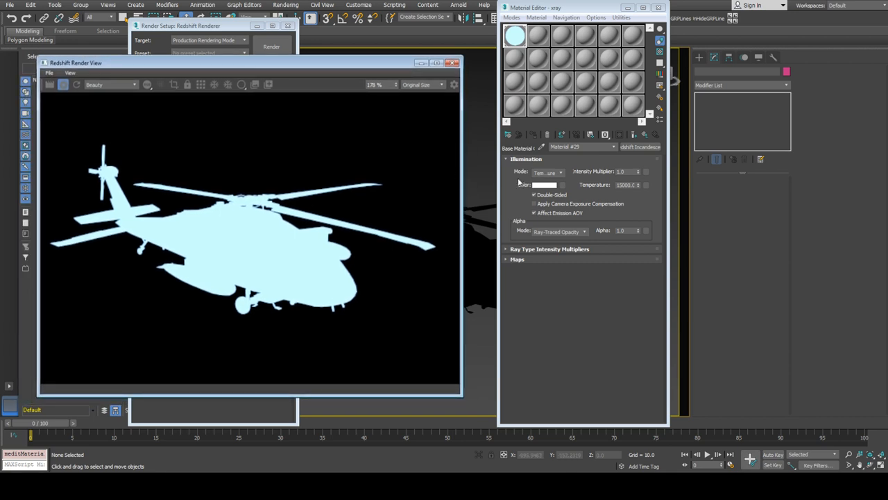
pyautogui.moveTo(650, 236)
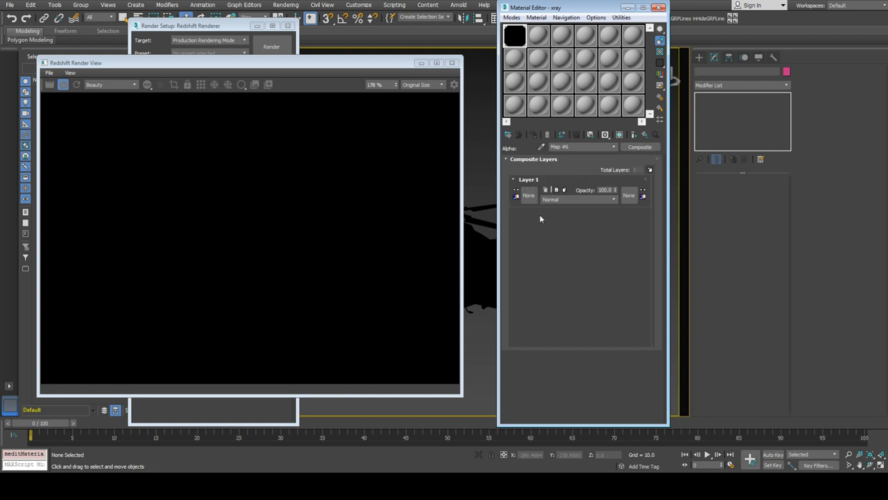
pyautogui.moveTo(519, 172)
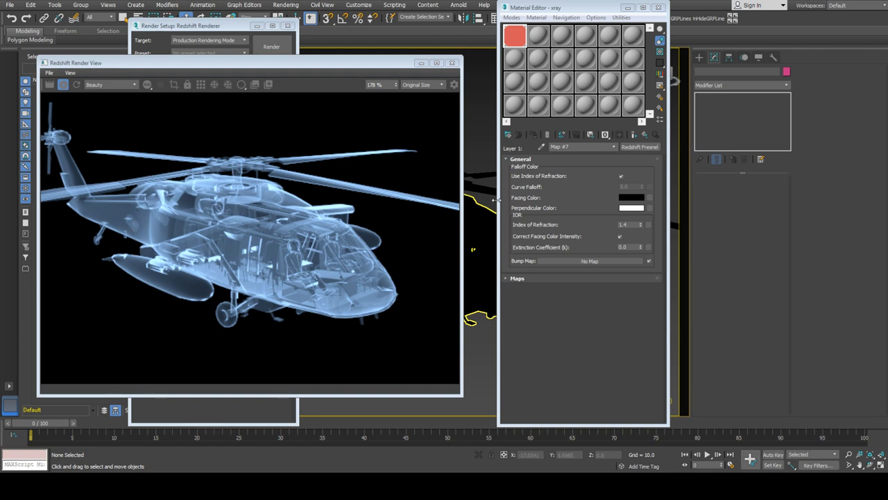
pyautogui.moveTo(542, 217)
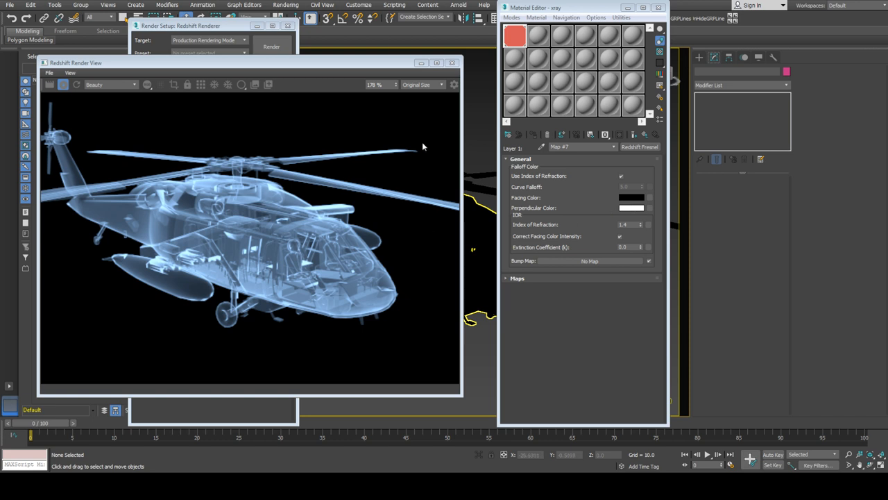
pyautogui.moveTo(132, 308)
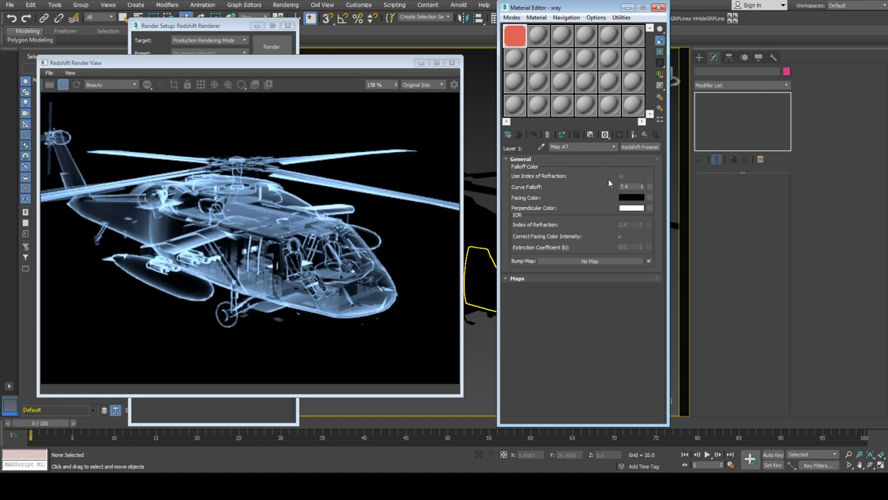
# Adjust the Fresnel falloff of the glow, return to the material's top level and re-render
pyautogui.click(622, 175)
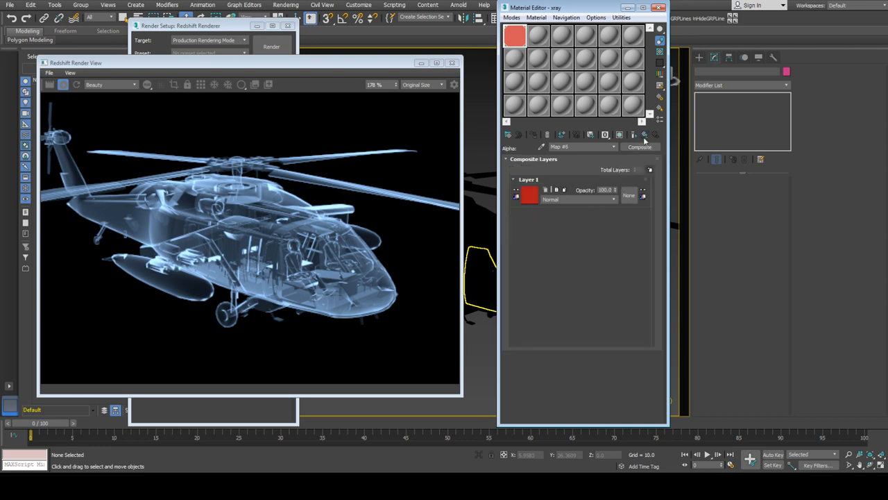
pyautogui.click(513, 36)
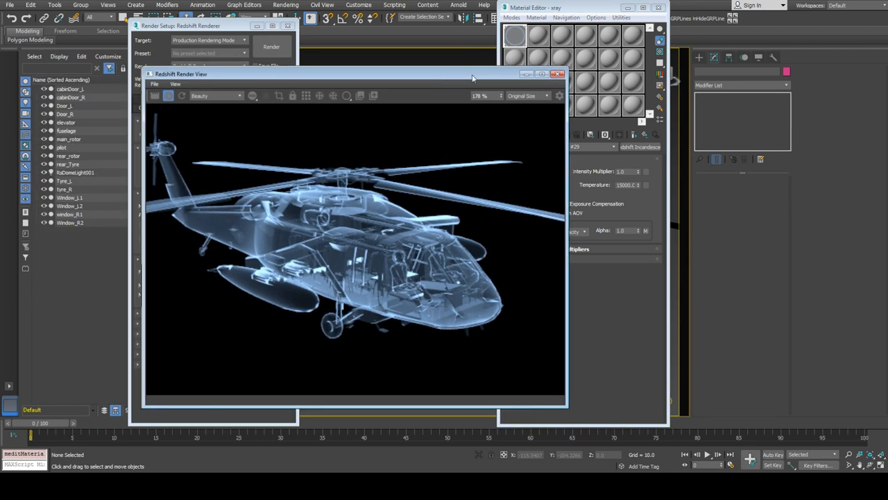
pyautogui.click(70, 88)
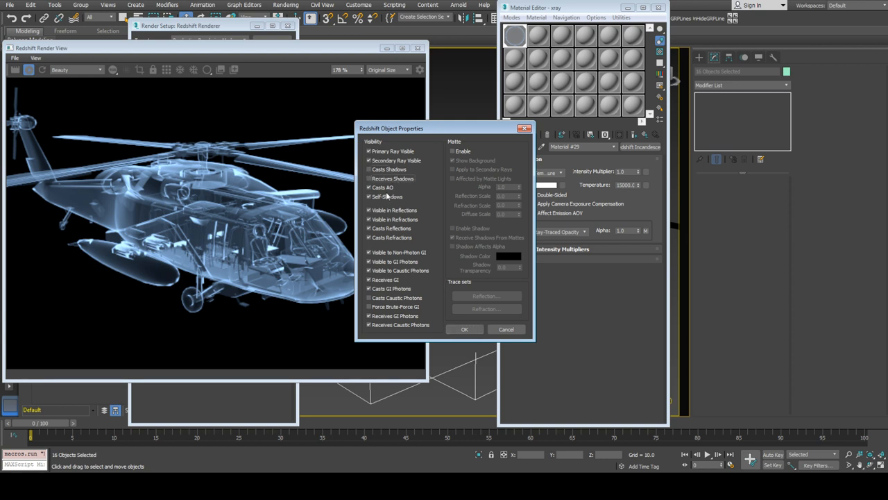
# Turn off Self-Shadows and another visibility option on the 16 parts, toggle exposure compensation, and confirm
pyautogui.click(369, 188)
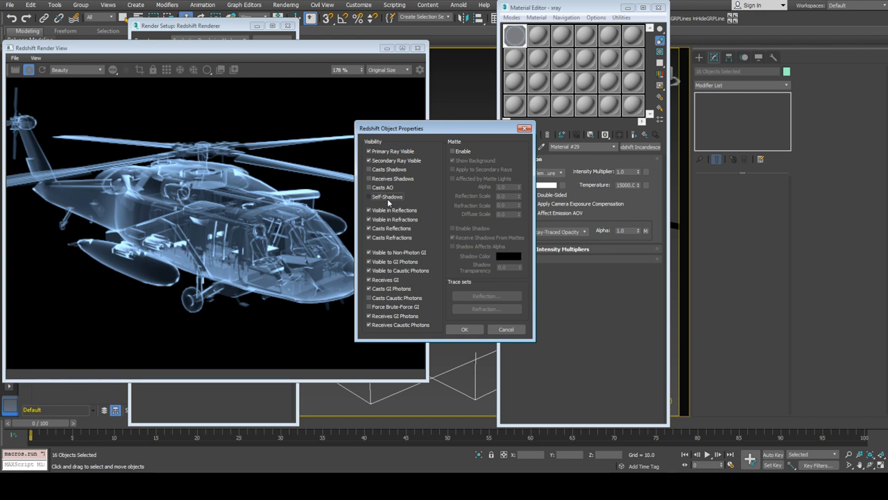
pyautogui.click(370, 197)
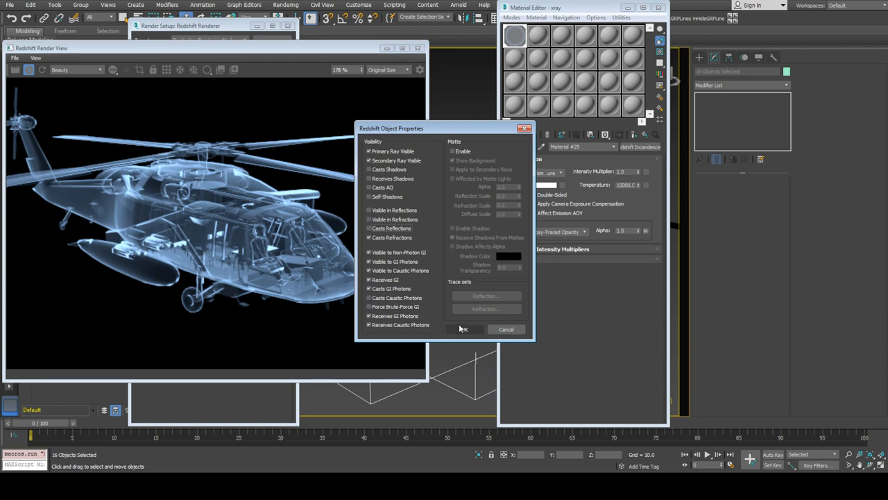
pyautogui.click(463, 329)
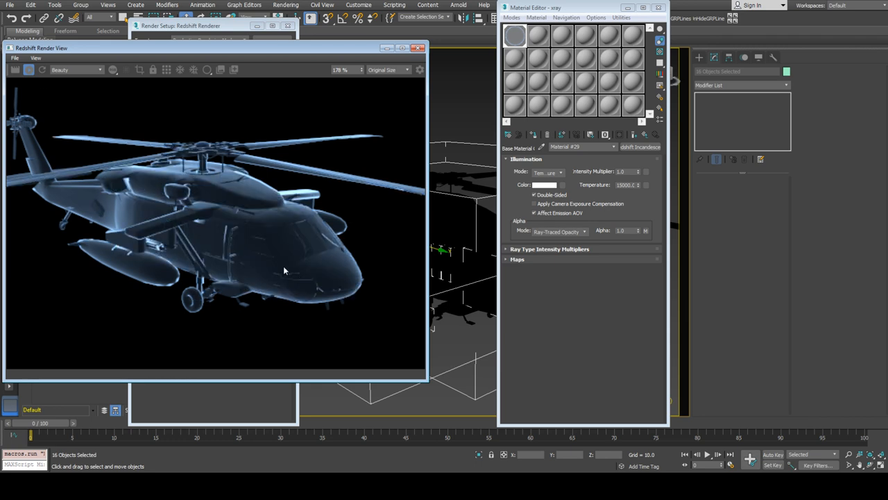
pyautogui.moveTo(123, 214)
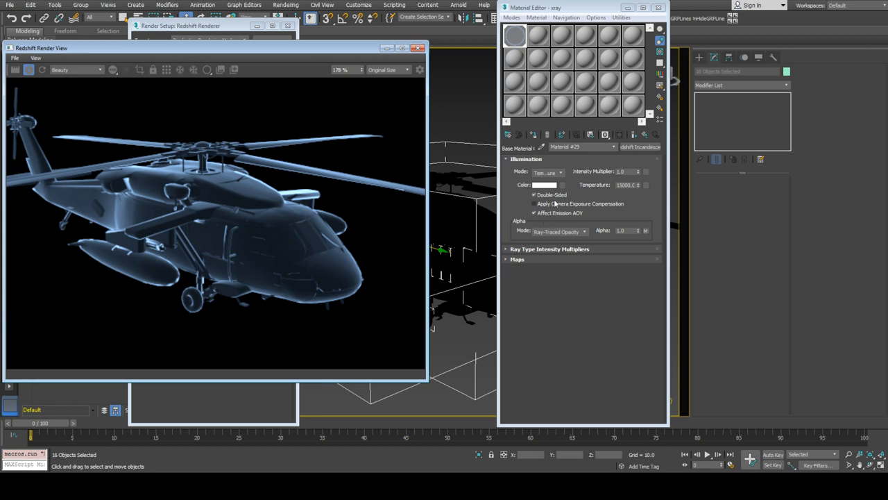
pyautogui.click(534, 195)
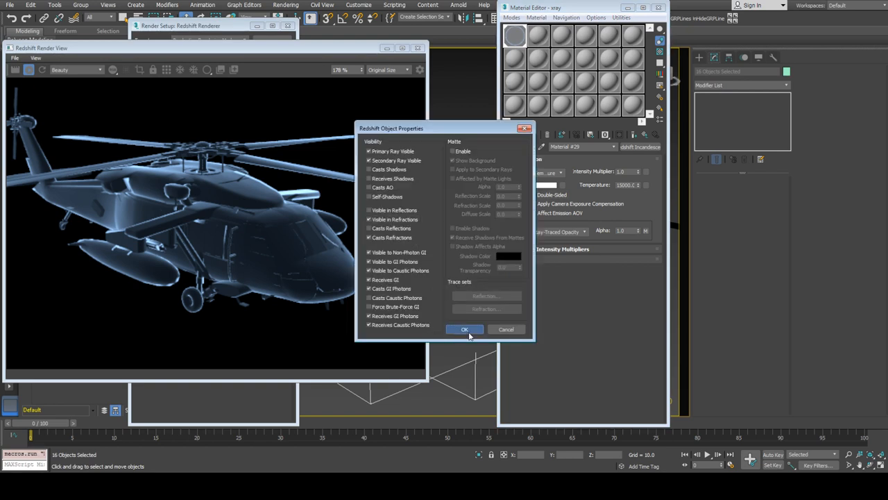
pyautogui.click(464, 329)
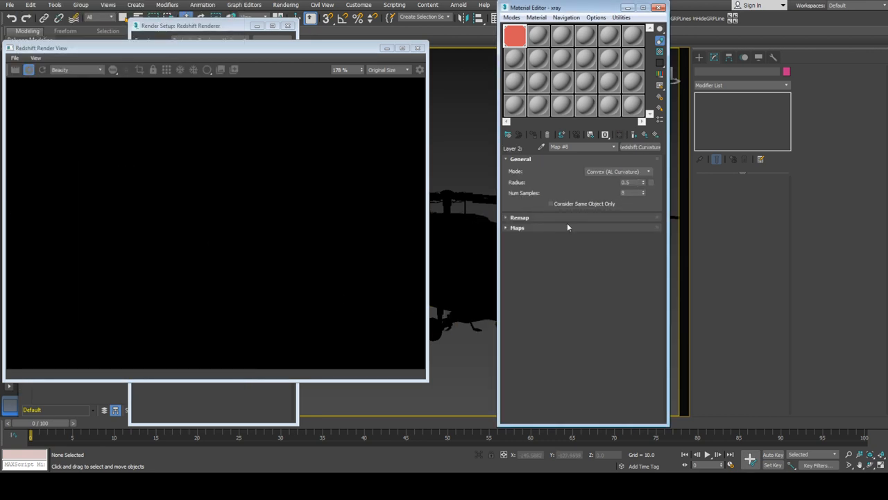
# Expand the Curvature map's remap settings and set a value of 500.0
pyautogui.click(519, 217)
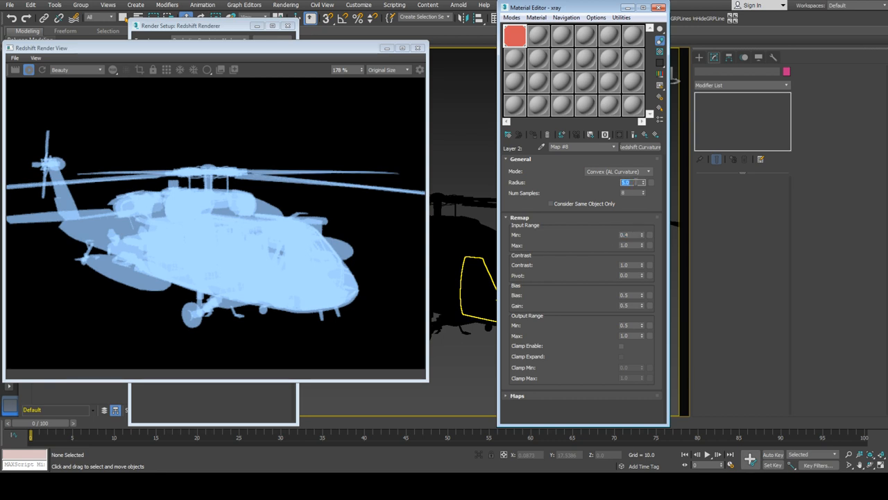
pyautogui.write('500.0')
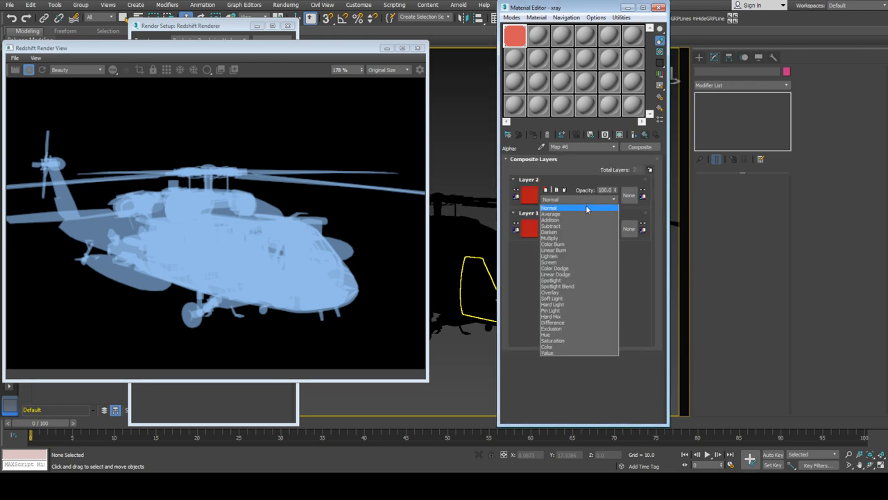
# Try blend modes on Composite Layer 2, including Linear Dodge, before adding the Redshift Wireframe map
pyautogui.click(549, 219)
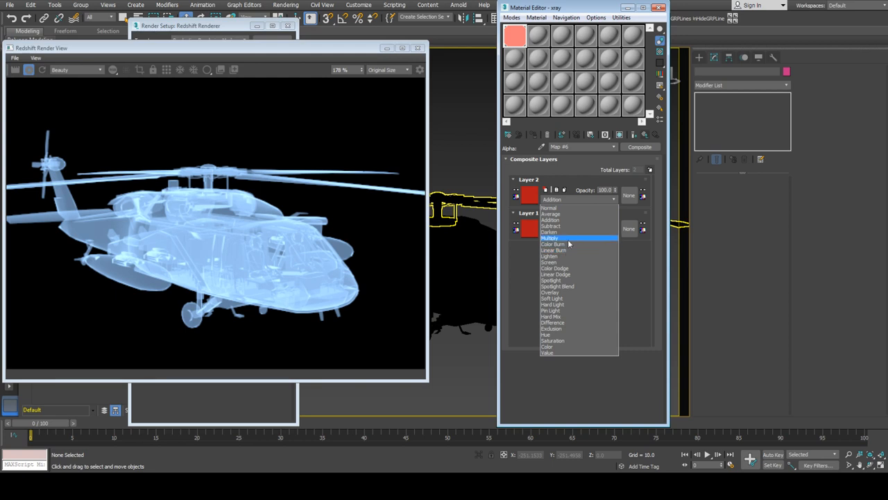
pyautogui.click(555, 273)
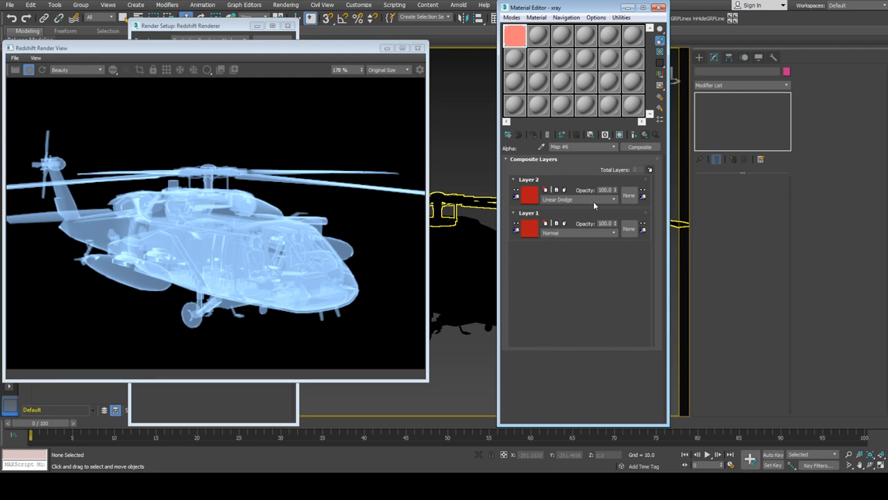
pyautogui.click(576, 199)
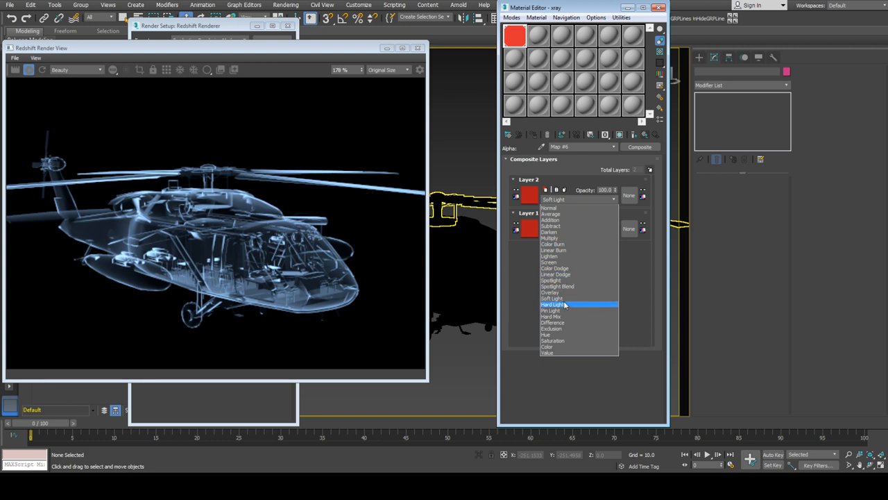
pyautogui.click(552, 306)
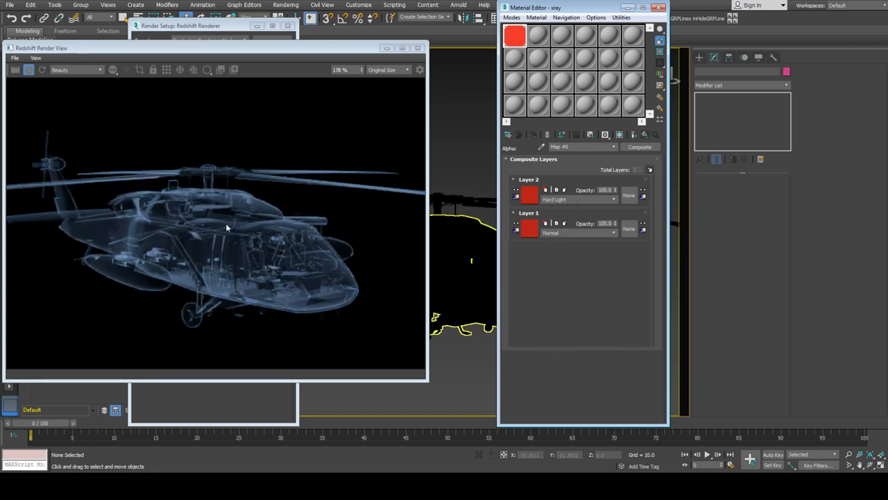
pyautogui.click(580, 200)
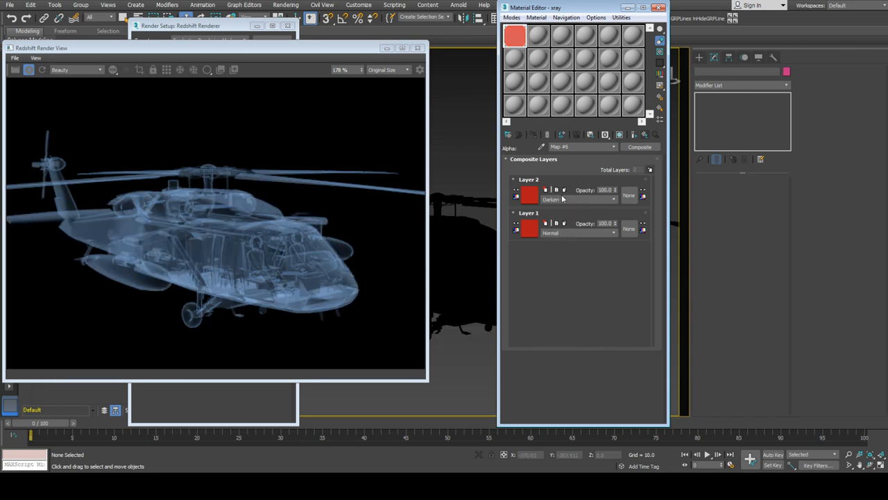
pyautogui.click(576, 233)
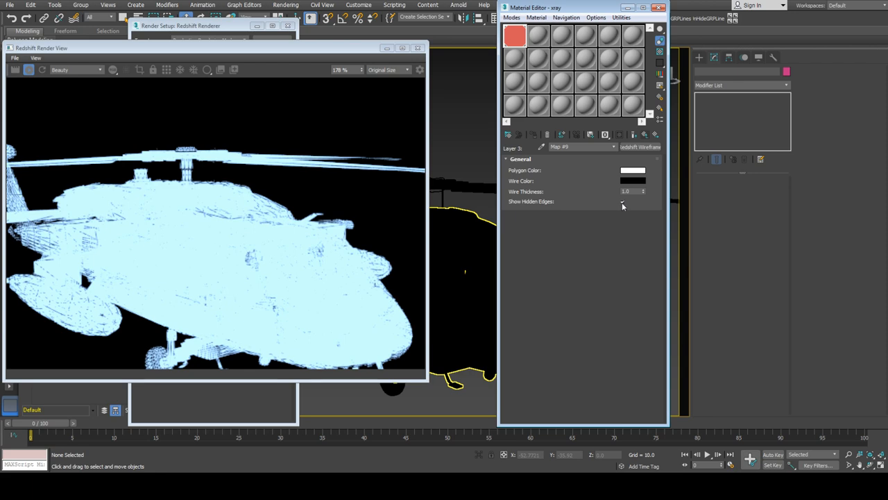
# Set the Incandescent Intensity Multiplier to 0.5 and toggle Show Hidden Edges on the Wireframe map to compare
pyautogui.click(622, 201)
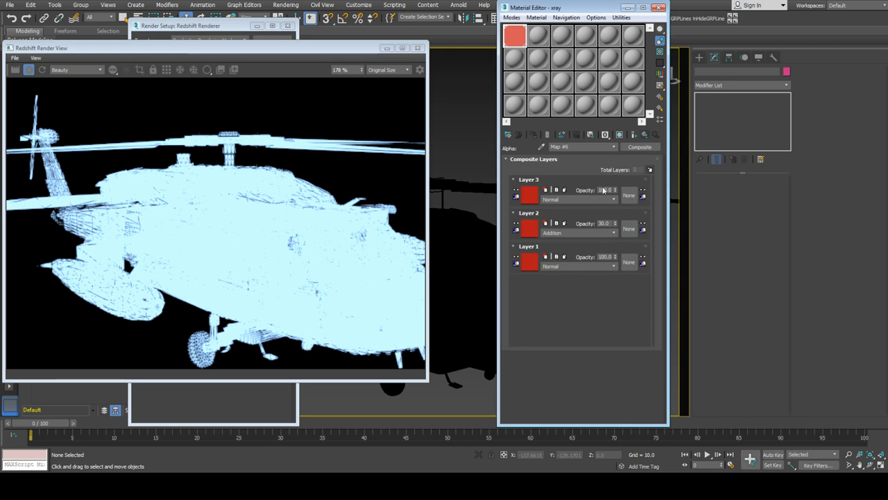
pyautogui.click(514, 36)
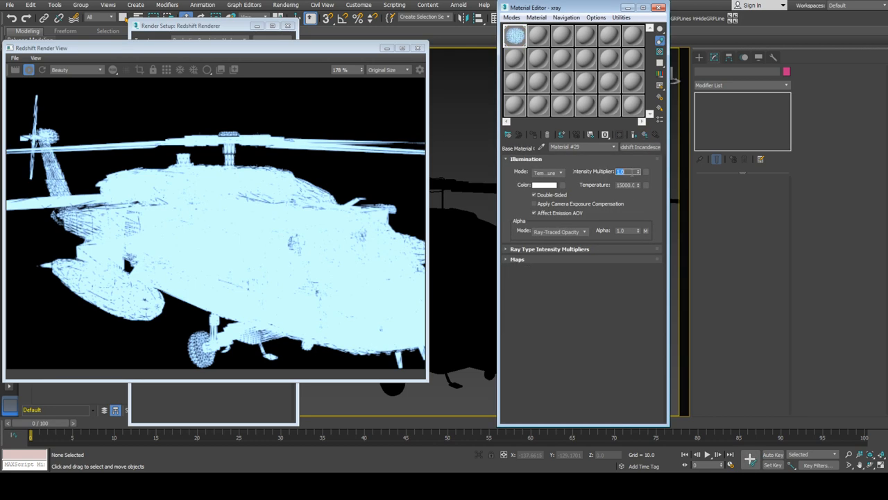
pyautogui.write('0.5')
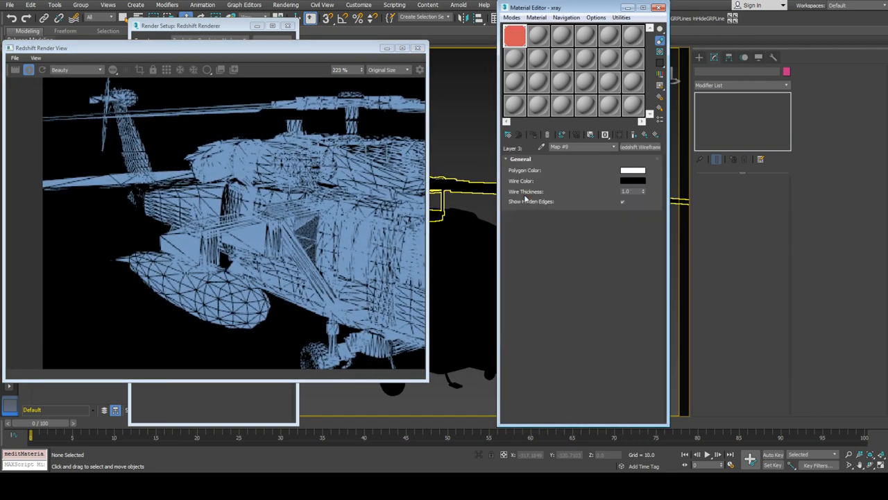
pyautogui.click(622, 201)
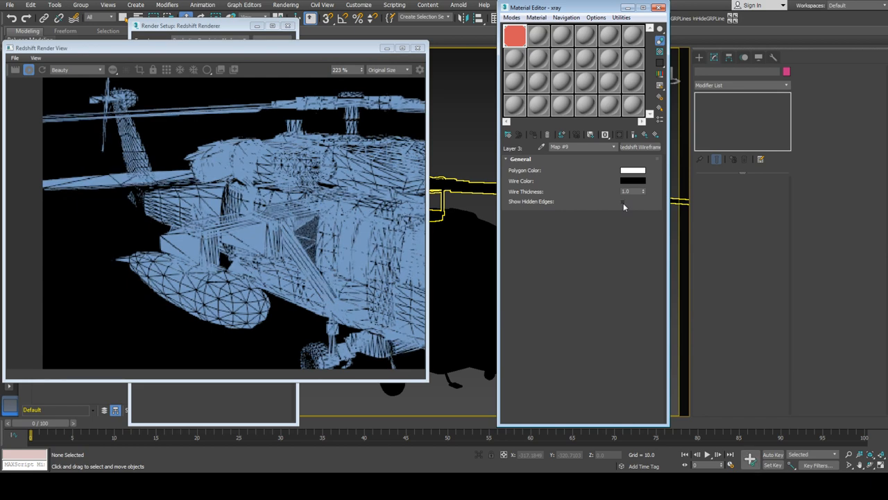
pyautogui.click(621, 202)
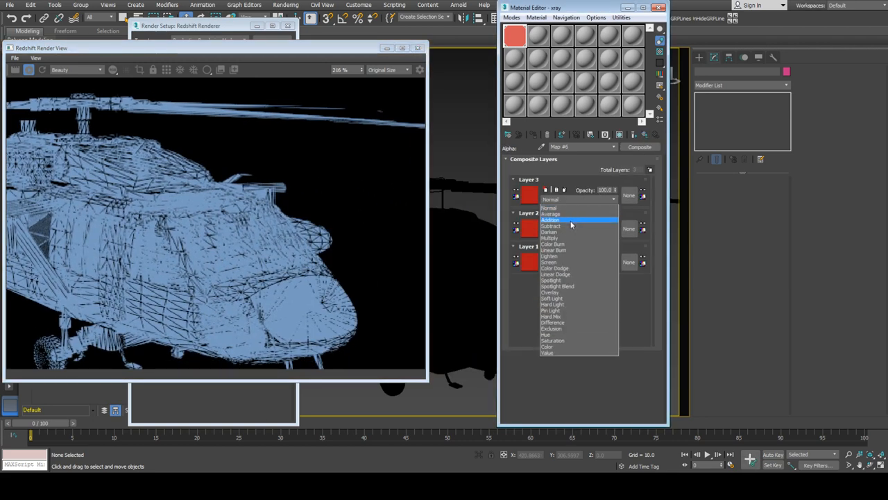
# Set Composite Layer 3 to Addition blend mode and adjust its opacity
pyautogui.click(549, 219)
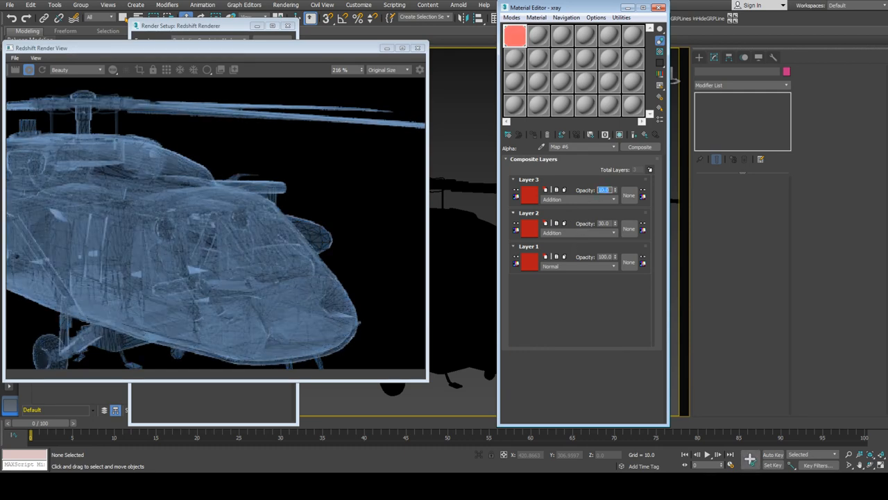
pyautogui.click(644, 133)
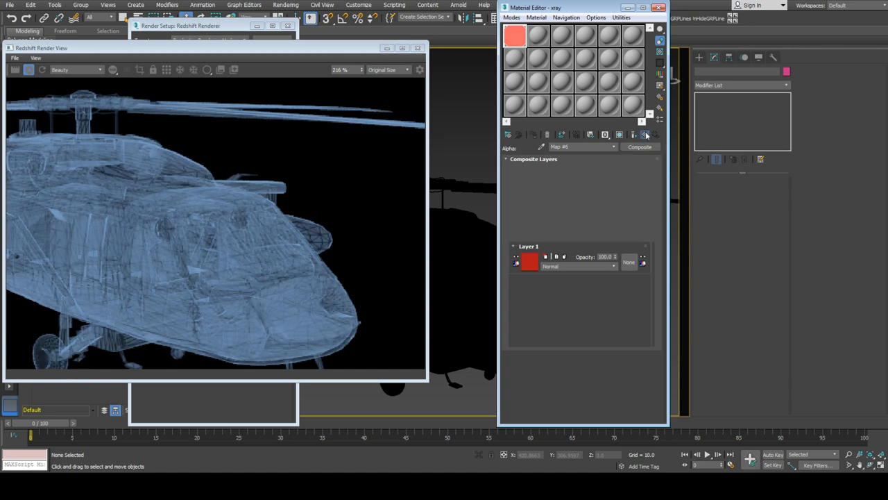
pyautogui.click(645, 135)
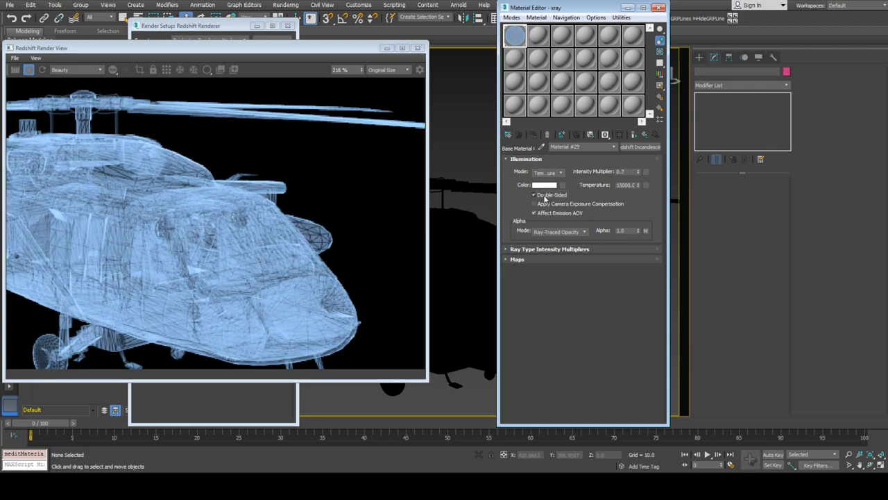
# Toggle Double Sided on the Incandescent glow to compare renders, leaving it switched on
pyautogui.click(534, 194)
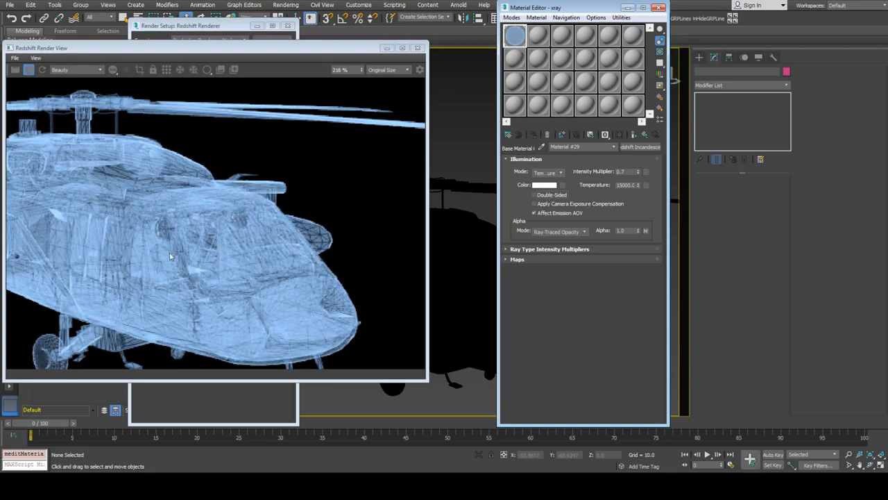
pyautogui.click(534, 194)
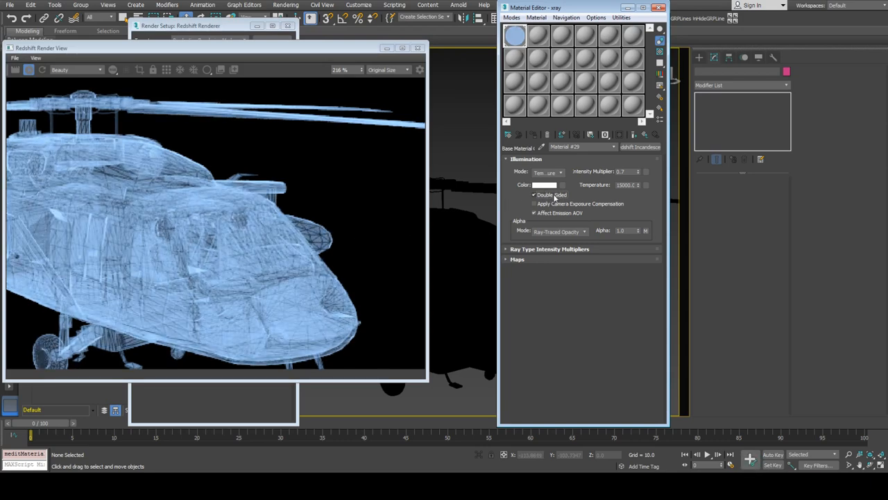
pyautogui.click(534, 194)
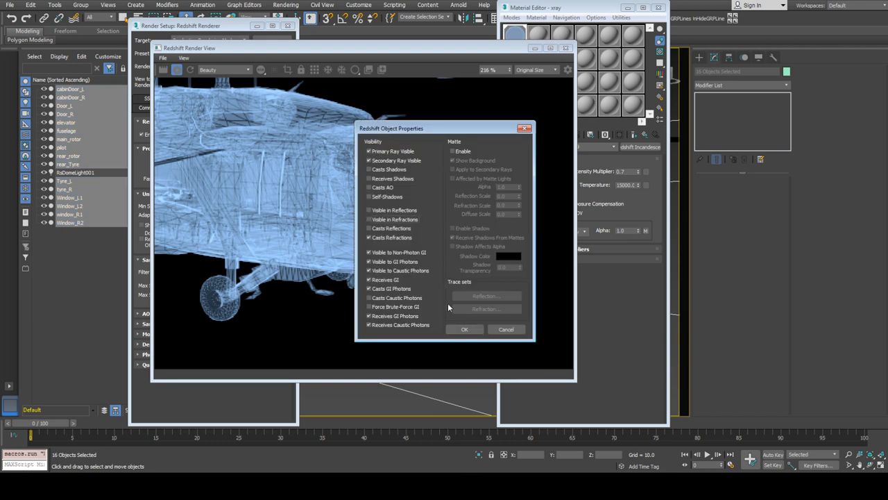
# Confirm the Redshift object properties for the sixteen selected helicopter parts and check the Render View
pyautogui.click(464, 329)
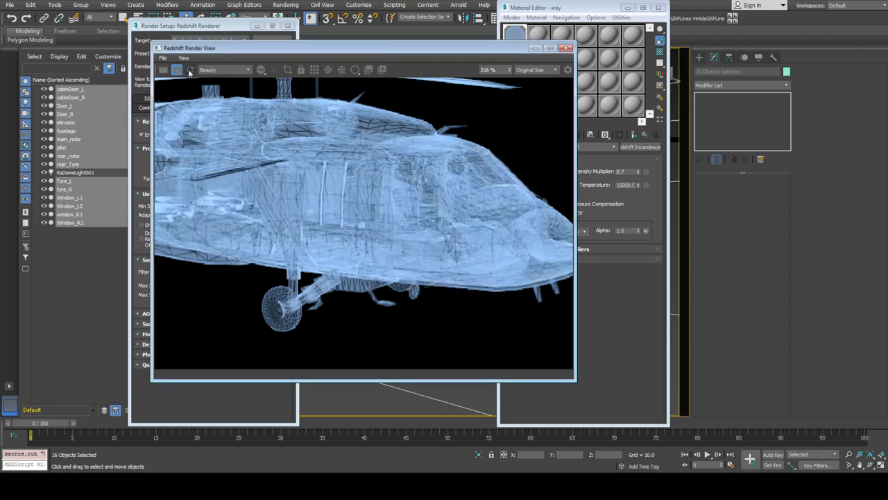
pyautogui.click(567, 47)
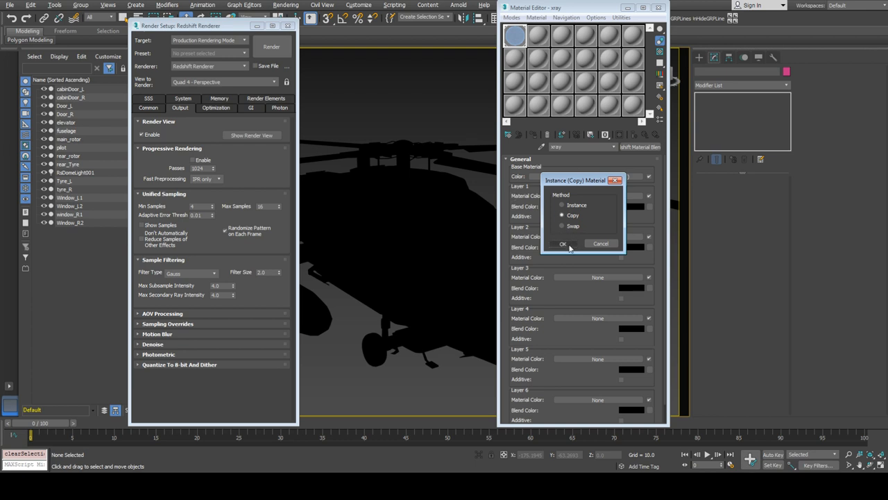
# Copy Material #26 into Material Blender Layer 1 and set its blend colour to white
pyautogui.click(563, 245)
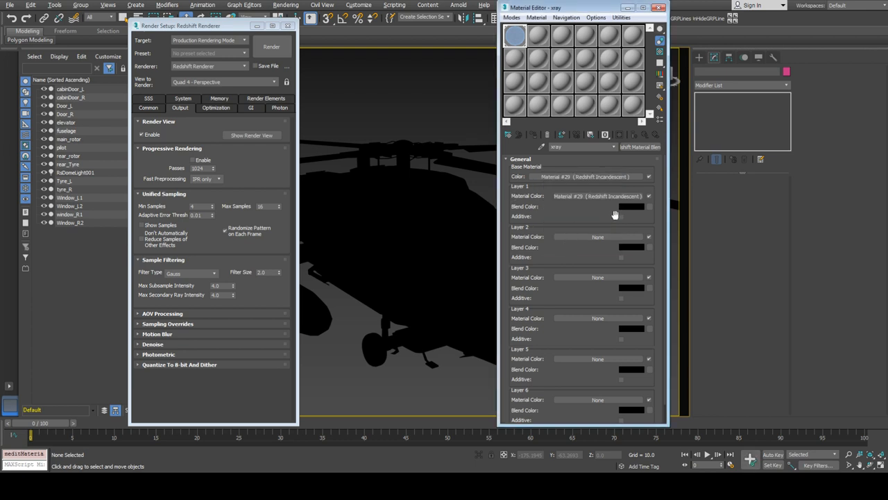
pyautogui.click(630, 205)
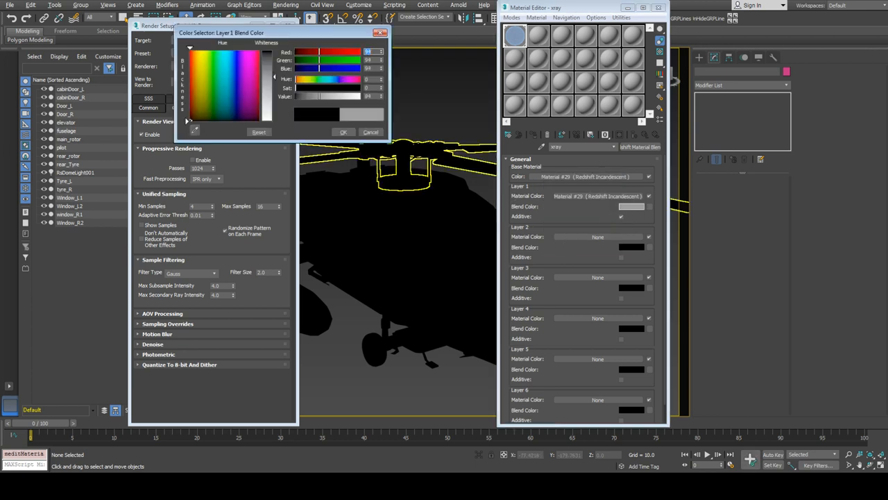
pyautogui.click(372, 132)
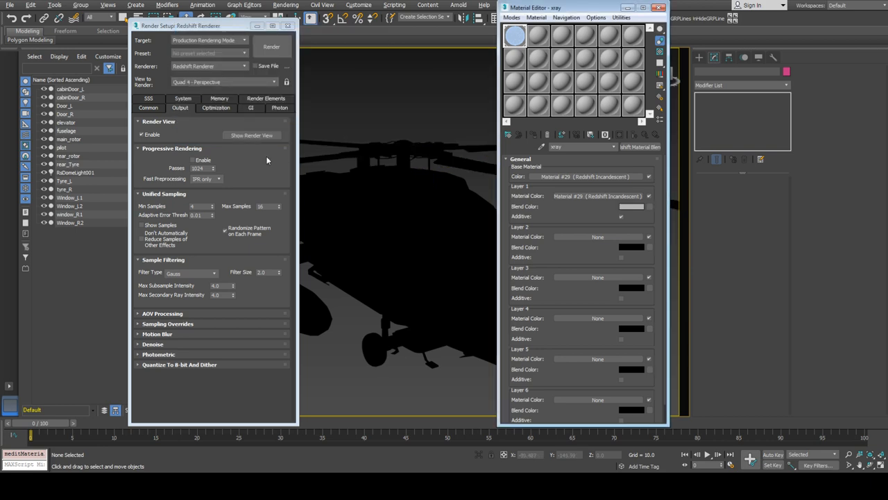
pyautogui.click(272, 47)
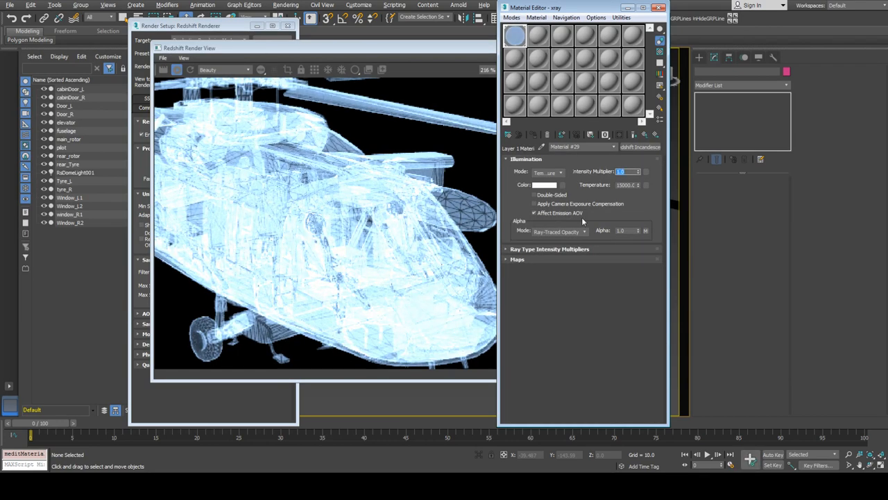
# Adjust the Incandescent intensity, alpha and Double Sided settings, then set Composite Layer 3 opacity to 10.0
pyautogui.click(534, 194)
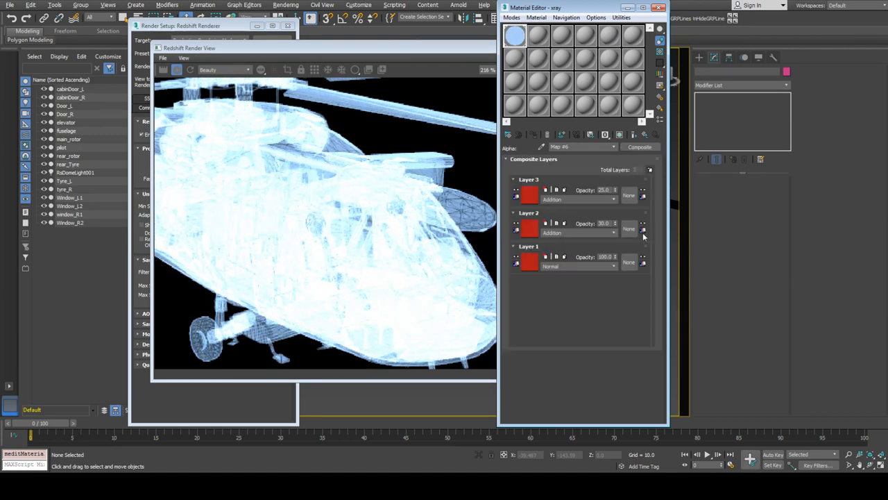
pyautogui.rightClick(545, 224)
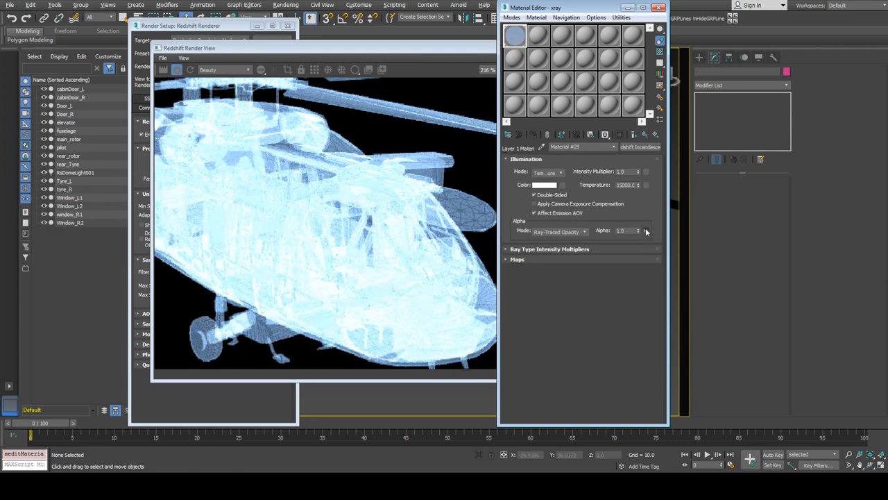
pyautogui.click(515, 36)
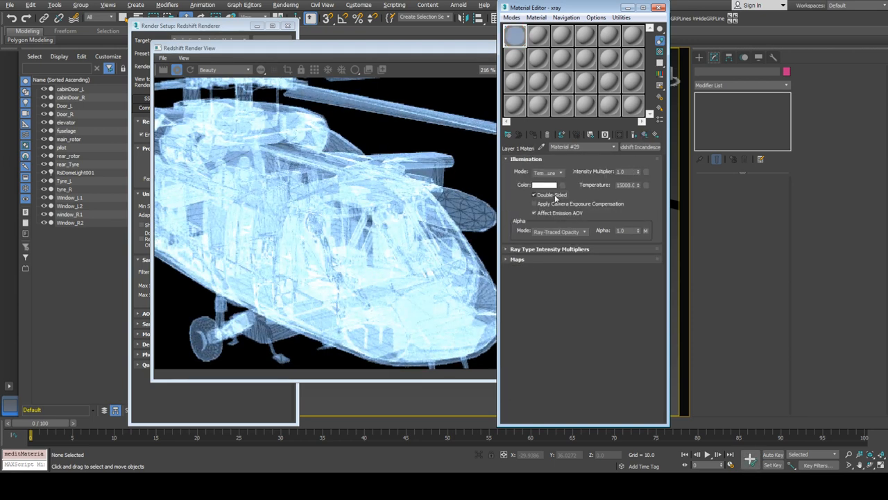
pyautogui.click(535, 194)
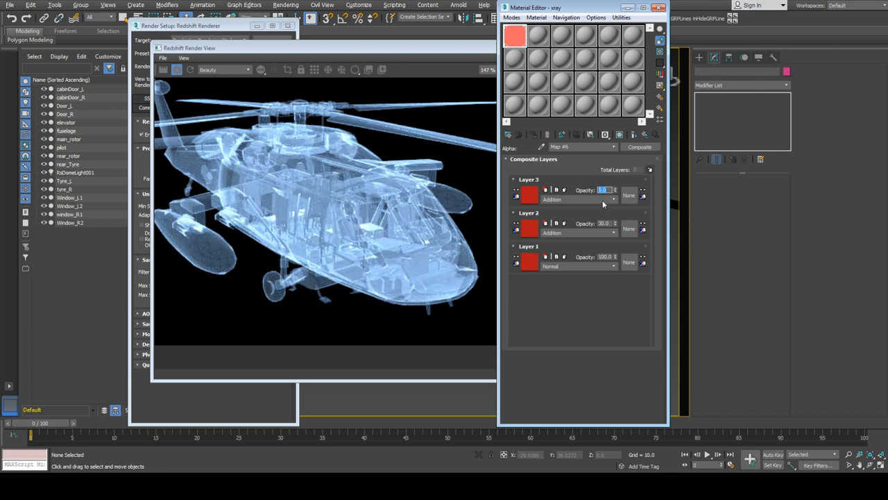
pyautogui.write('10.0')
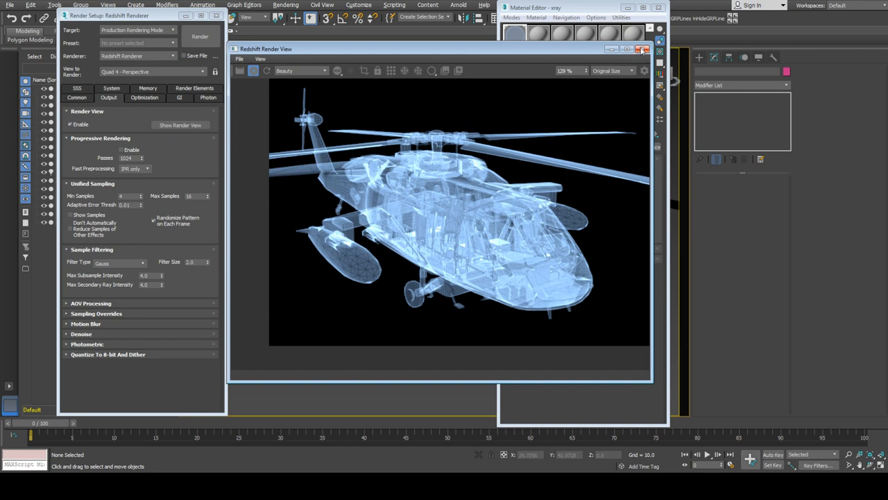
pyautogui.moveTo(641, 49)
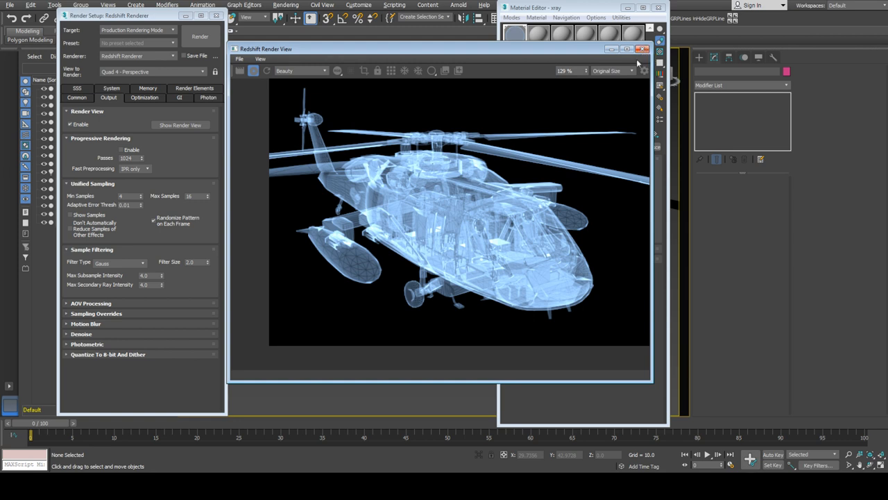
pyautogui.moveTo(188, 158)
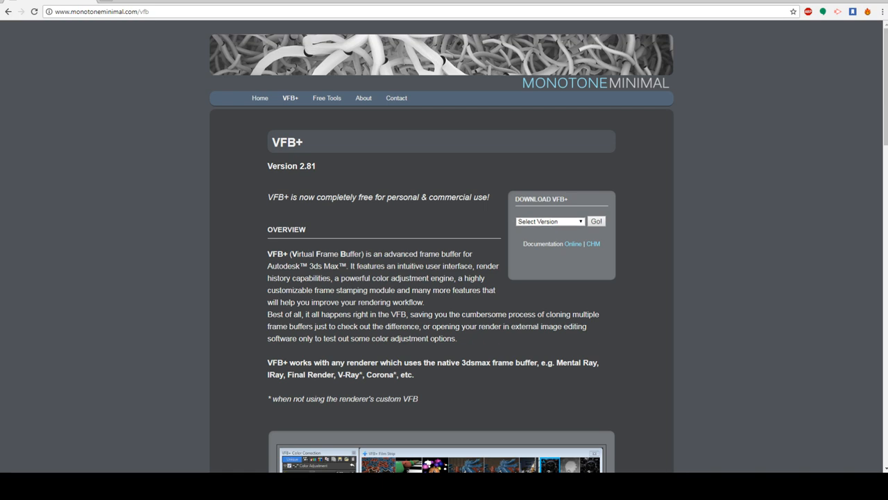
# Scroll the VFB+ page down through its overview to the screenshot and demo video
pyautogui.scroll(-3)
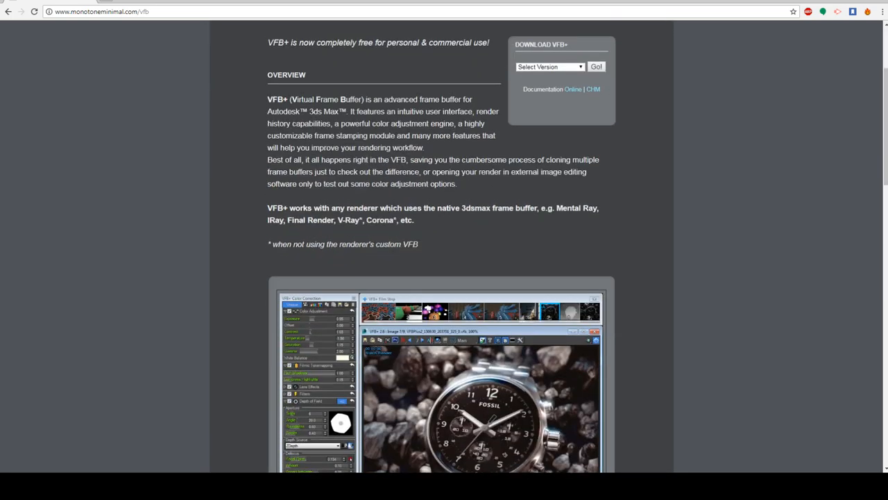
pyautogui.scroll(-3)
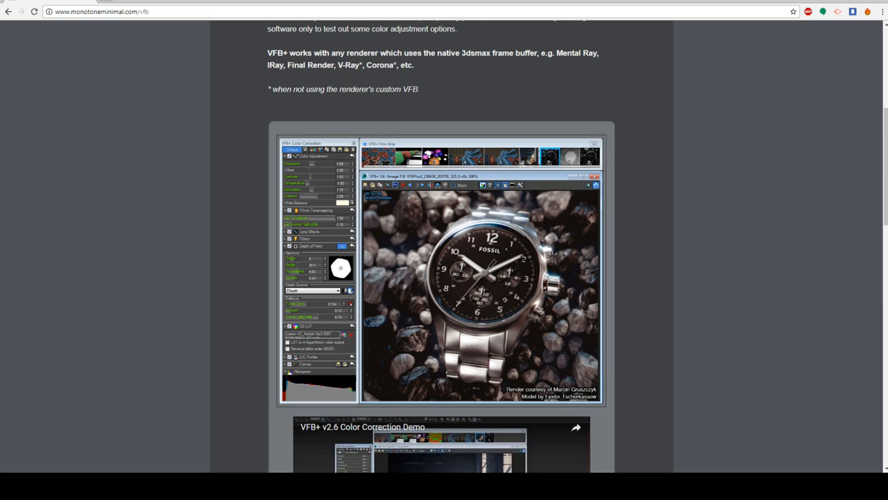
pyautogui.scroll(-3)
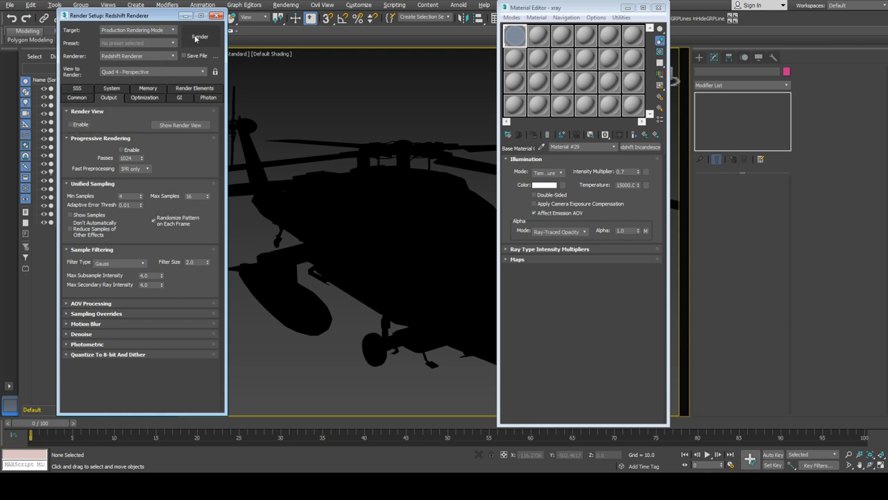
# Render the helicopter into the VFB+ frame buffer, then close the rendered image
pyautogui.click(199, 36)
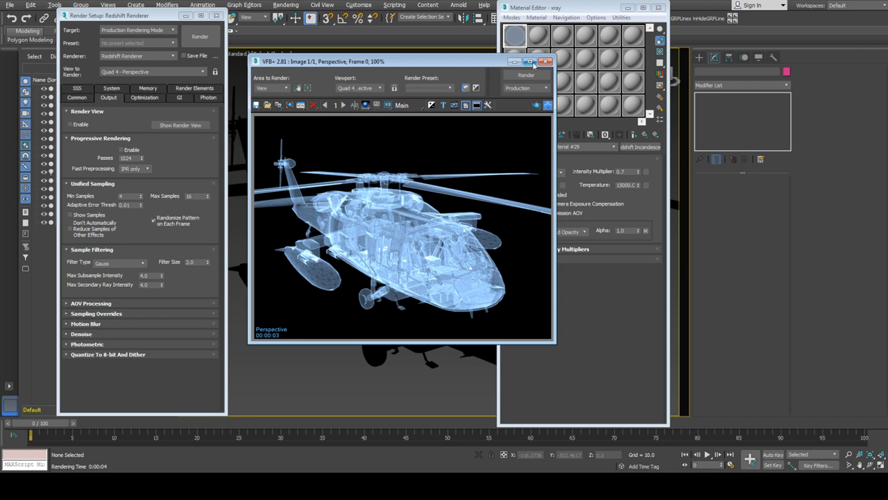
pyautogui.click(545, 61)
pyautogui.write('256')
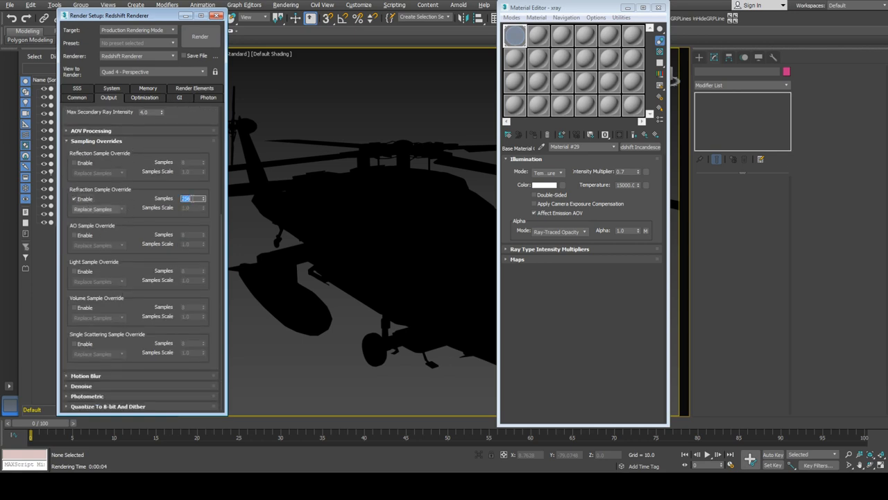
# Enable the light and single scattering sample overrides at 512 samples and review the Denoise rollout
pyautogui.click(75, 306)
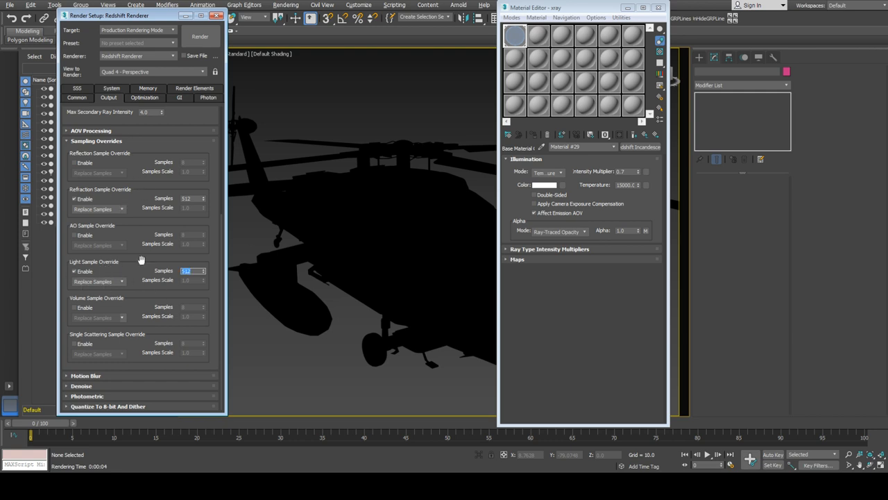
pyautogui.moveTo(86, 335)
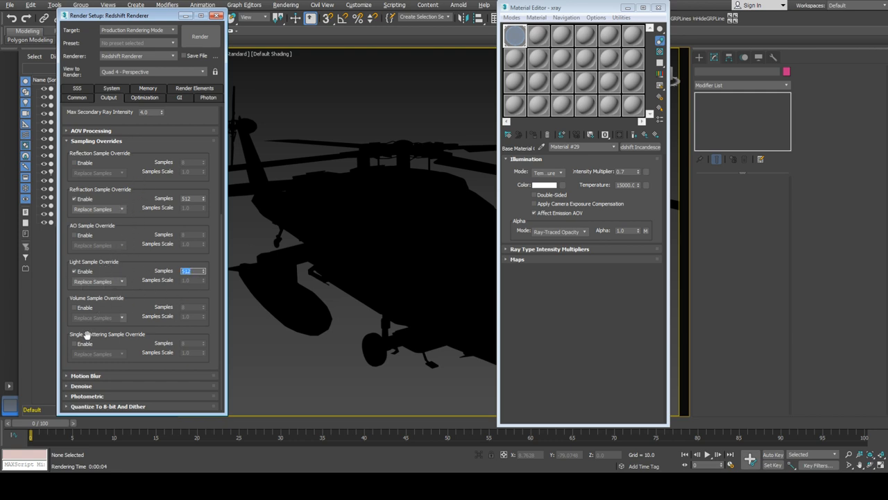
pyautogui.click(75, 344)
pyautogui.write('512')
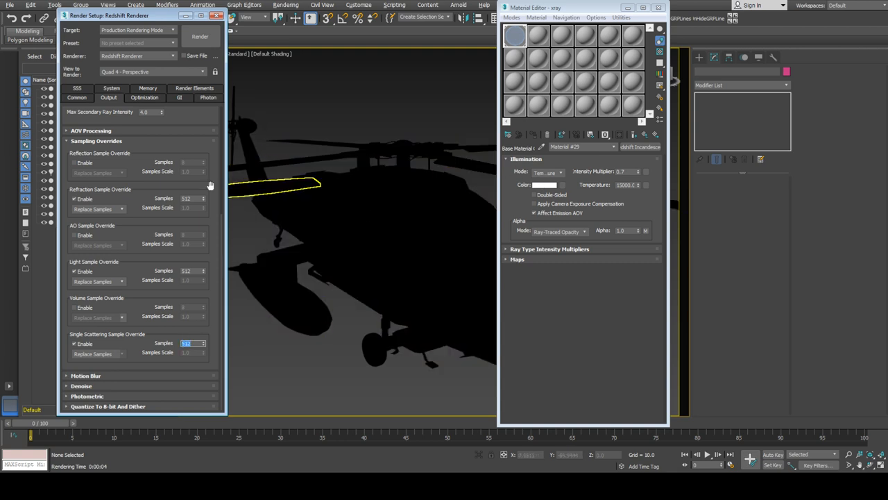
pyautogui.scroll(-3)
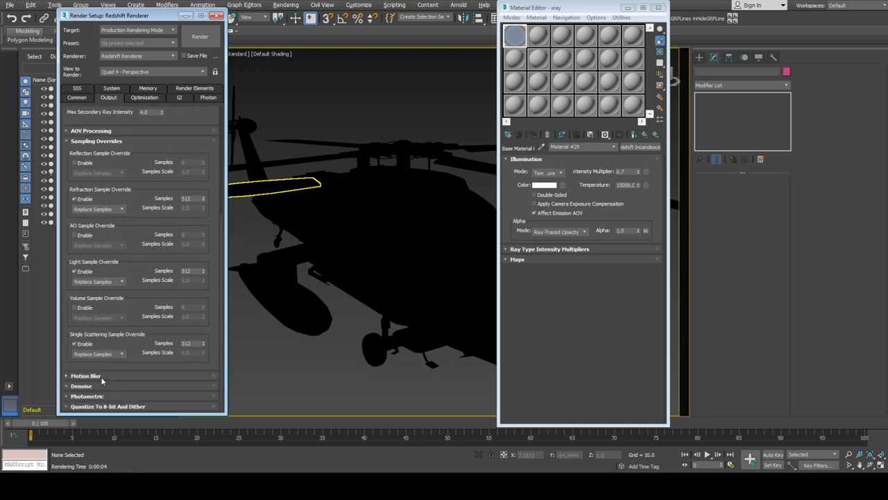
pyautogui.click(86, 347)
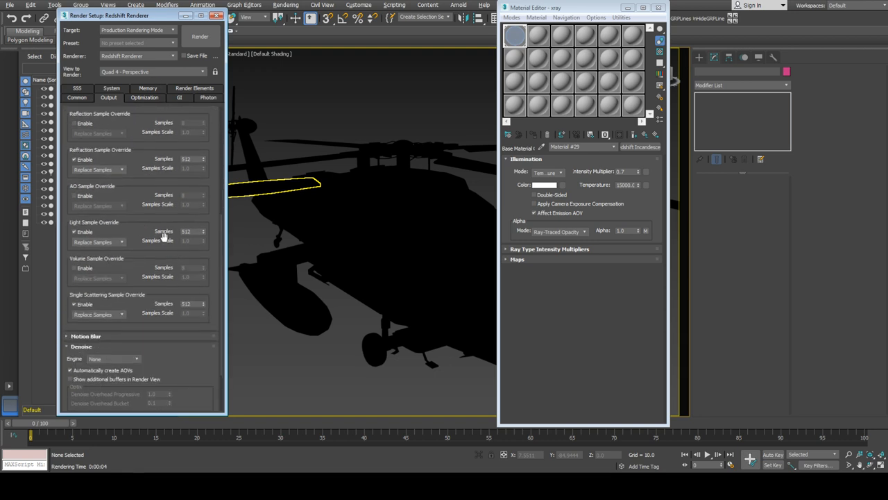
pyautogui.scroll(-3)
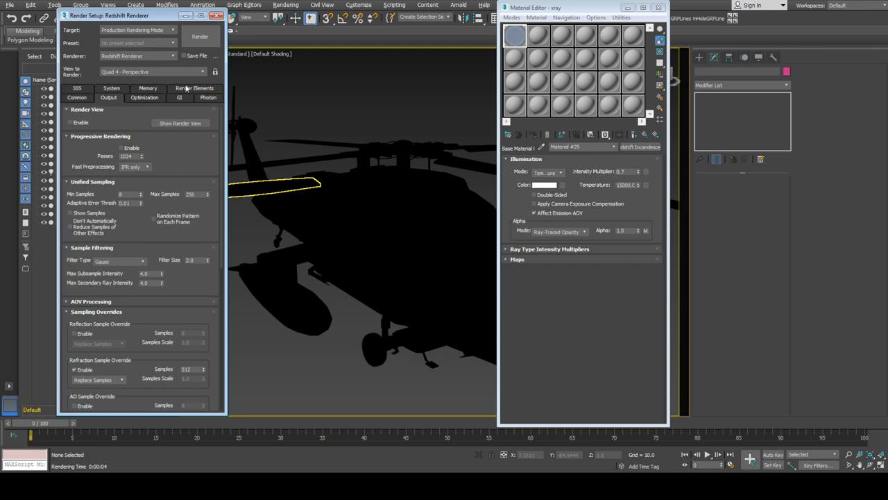
# Re-render the helicopter with the new sampling and reach VFB+'s Color Correction panel
pyautogui.click(200, 36)
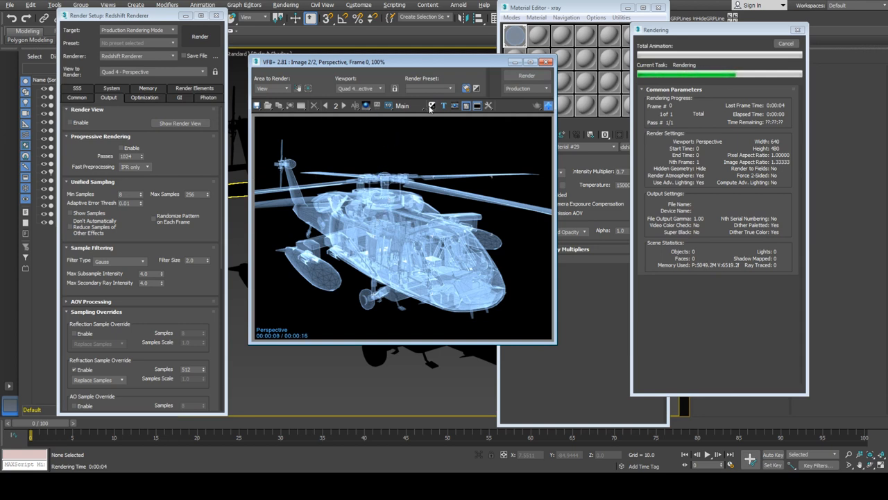
pyautogui.moveTo(432, 105)
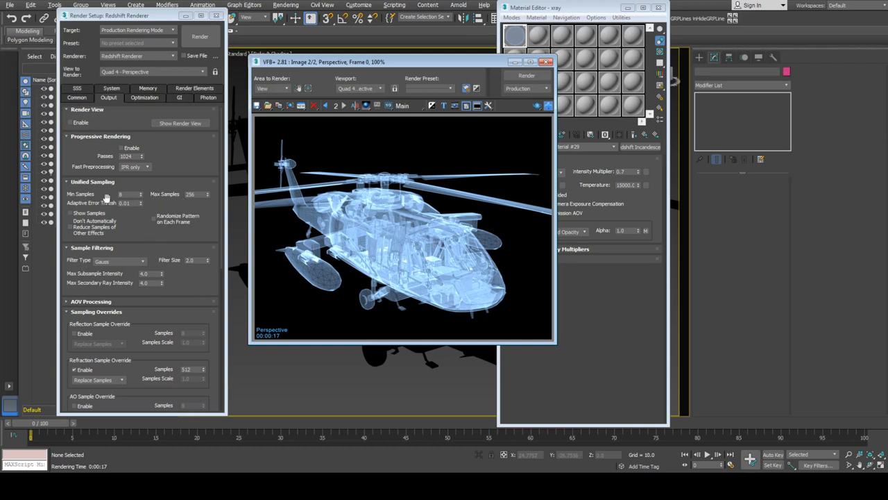
pyautogui.scroll(-3)
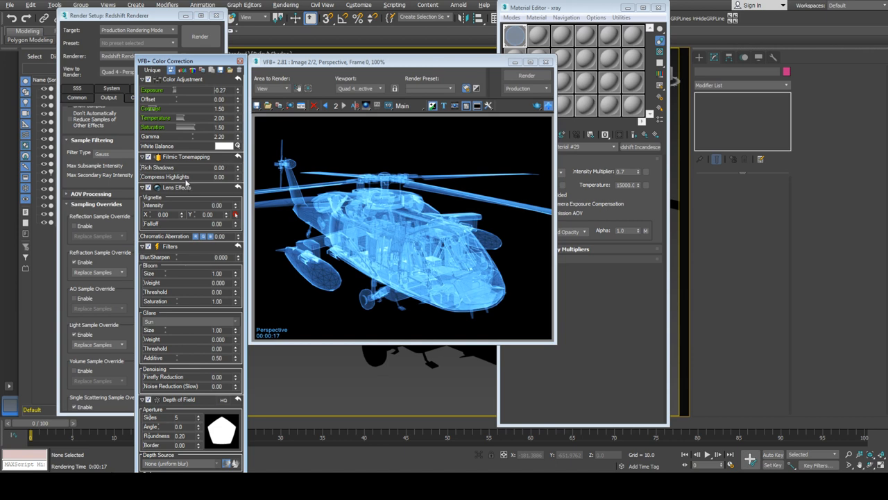
# Set filmic tonemapping Rich Shadows to 1 and Compress Highlights to 5
pyautogui.click(147, 157)
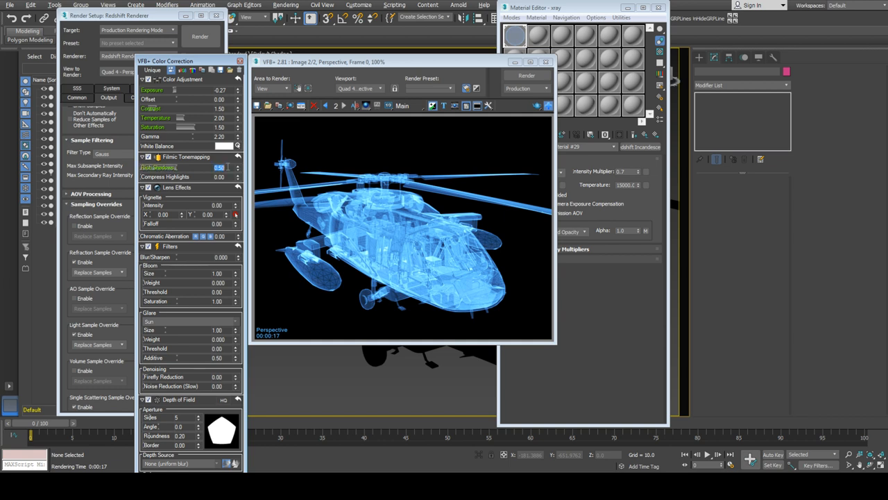
pyautogui.write('1')
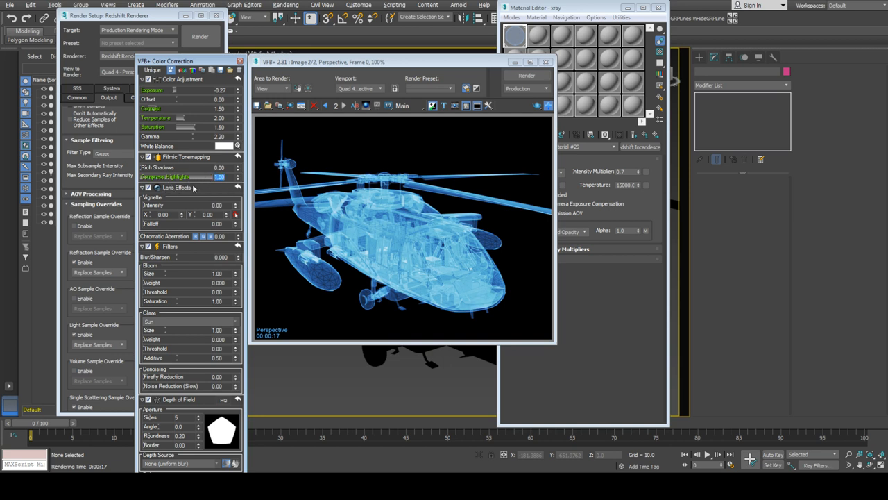
pyautogui.click(235, 175)
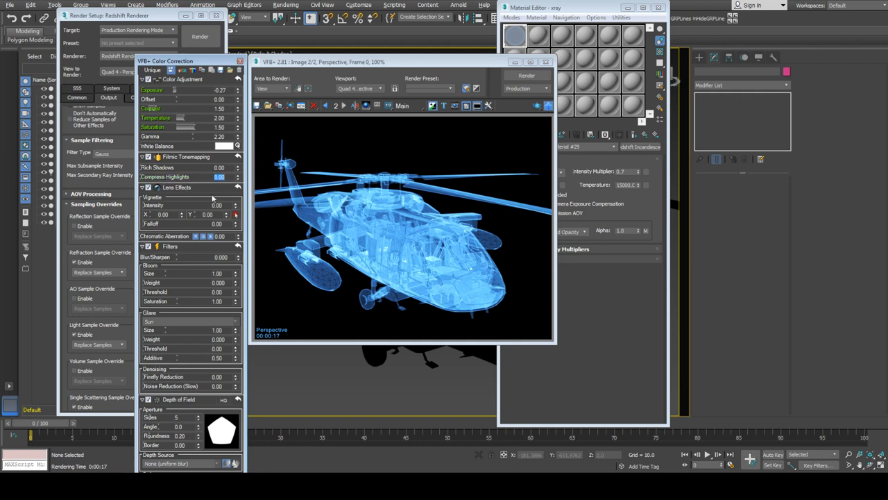
pyautogui.moveTo(220, 202)
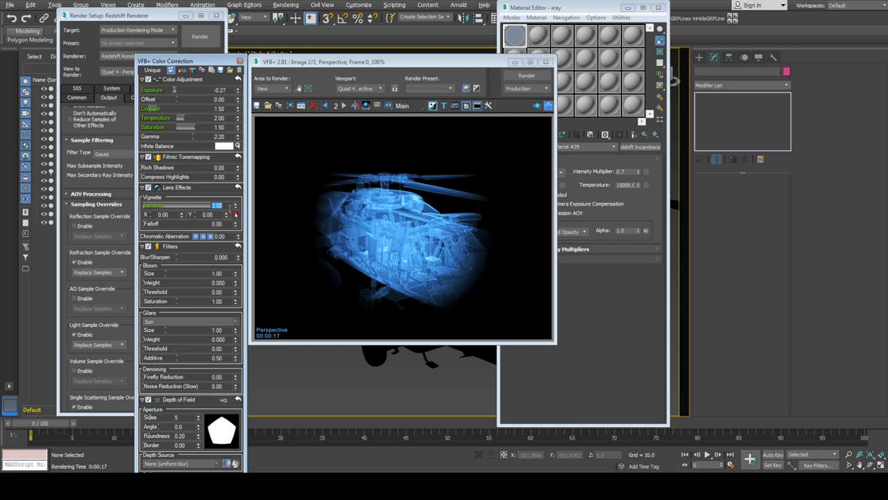
pyautogui.write('5')
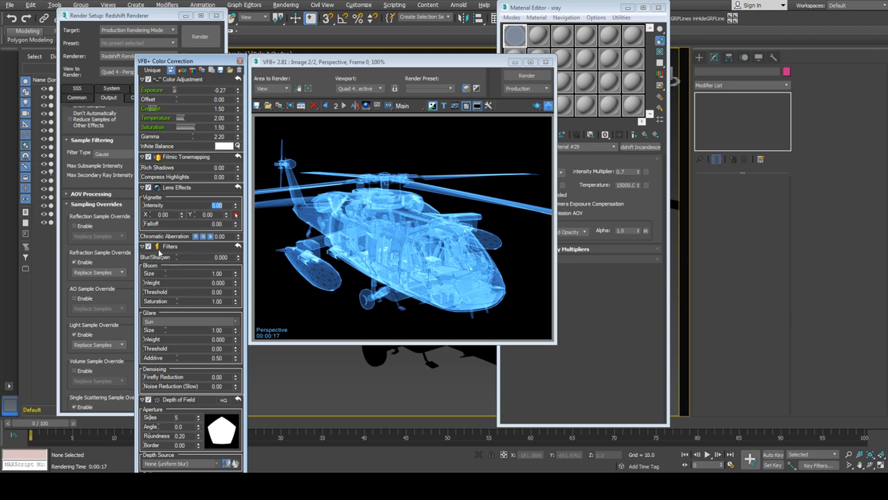
pyautogui.moveTo(205, 261)
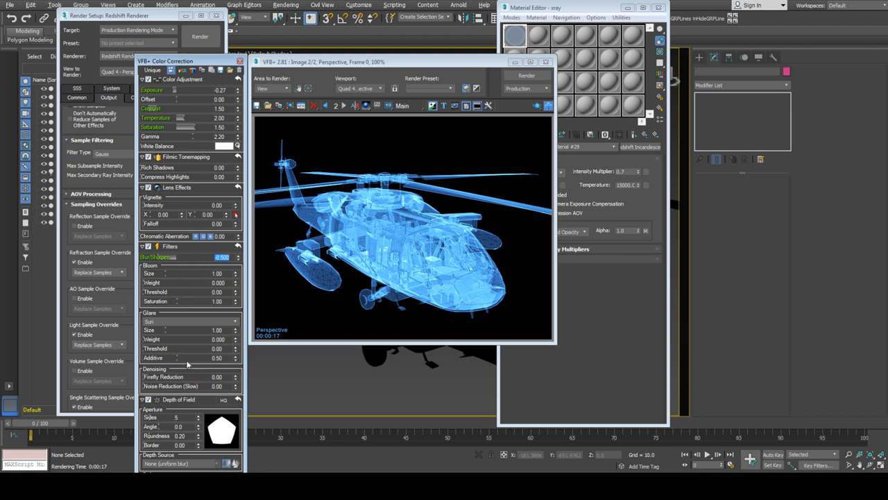
# Adjust the Blur/Sharpen amount and choose a glare shape for the wireframe glow
pyautogui.click(235, 331)
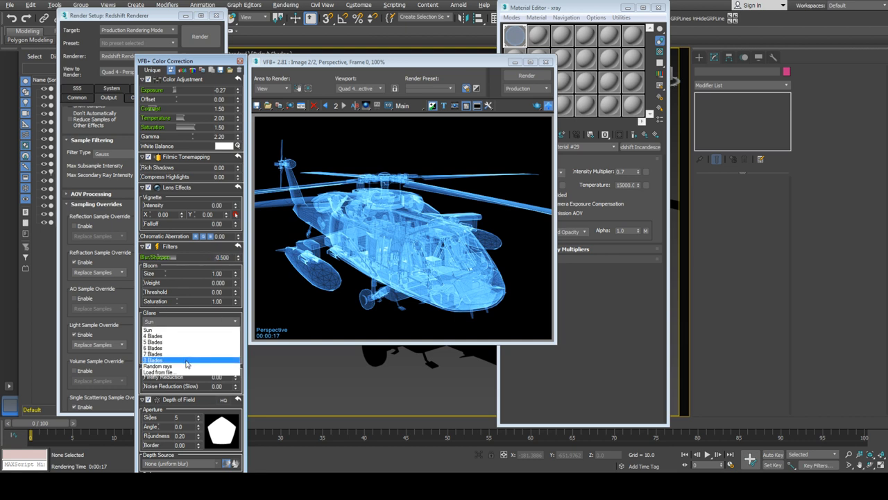
pyautogui.click(158, 366)
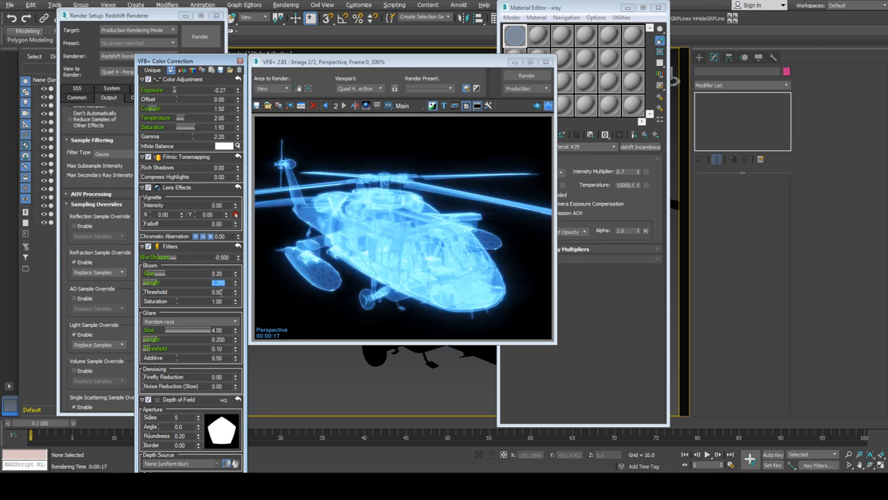
pyautogui.click(219, 292)
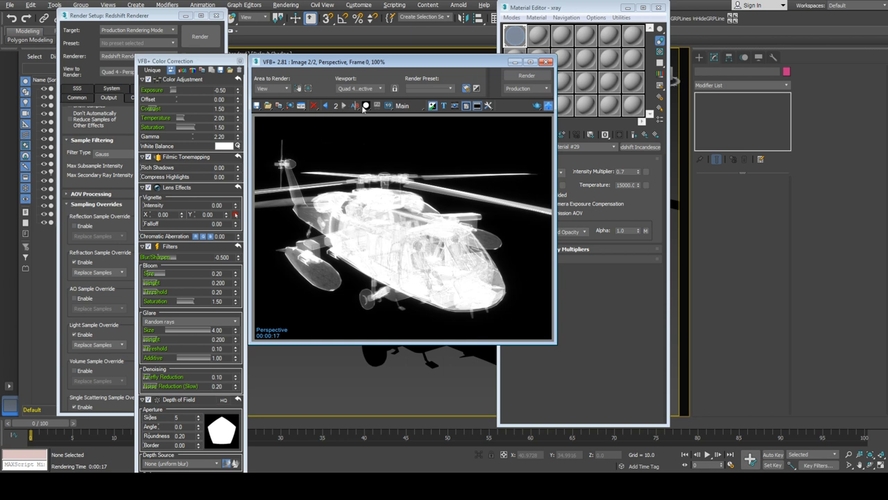
pyautogui.click(367, 106)
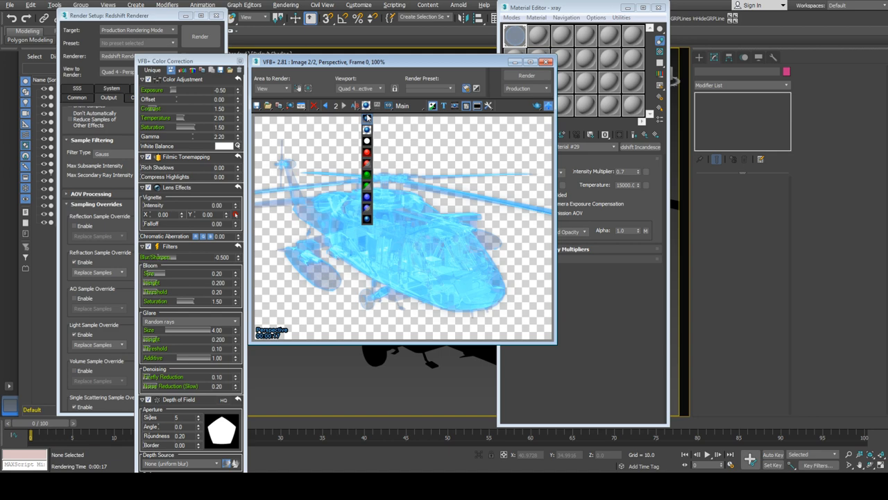
pyautogui.click(366, 153)
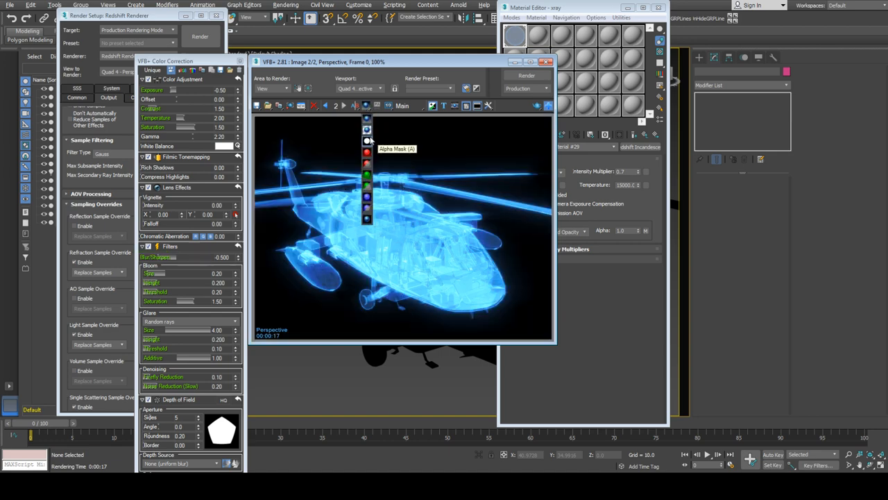
pyautogui.click(366, 118)
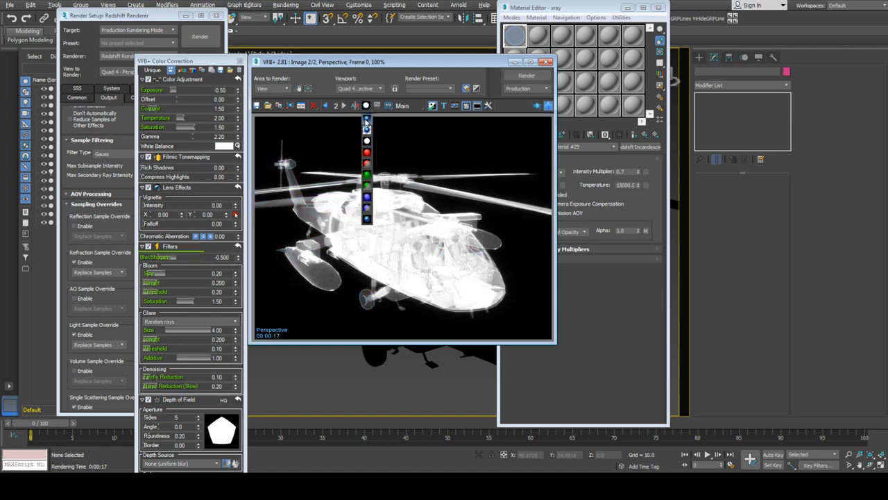